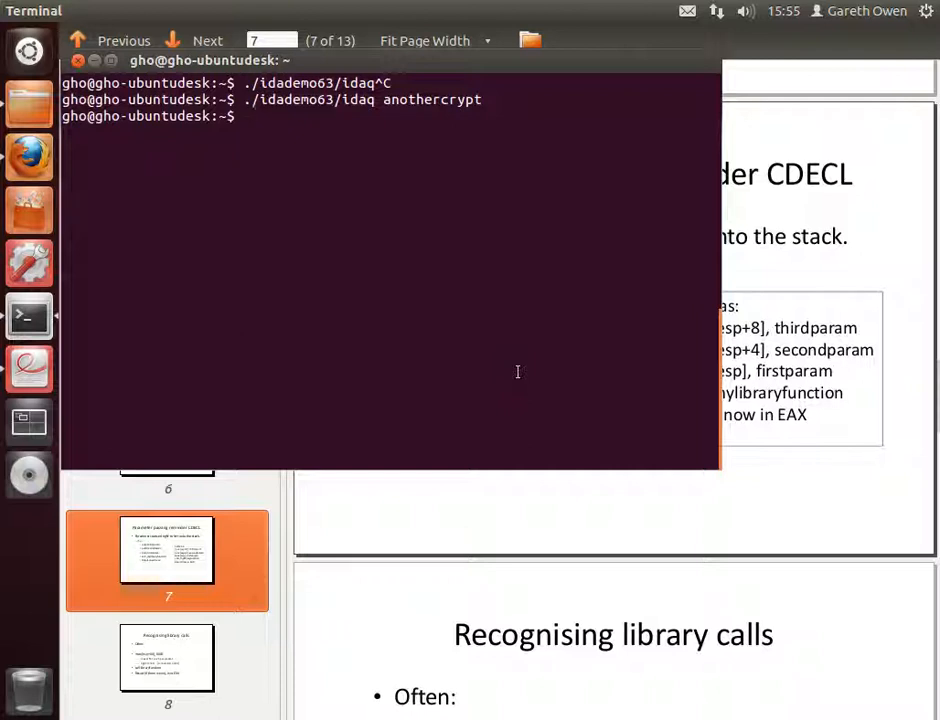
Launch the IDA demo on anothercrypt with ./idademo63/idaq anothercrypt.
text(./idademo63/idaq anothercrypt)
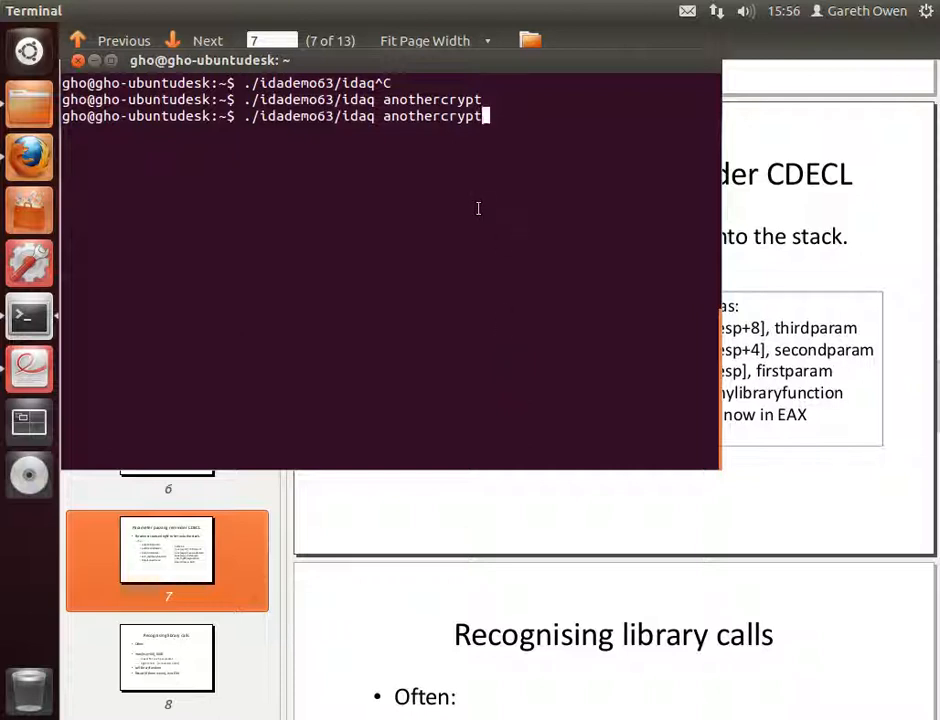
key(Return)
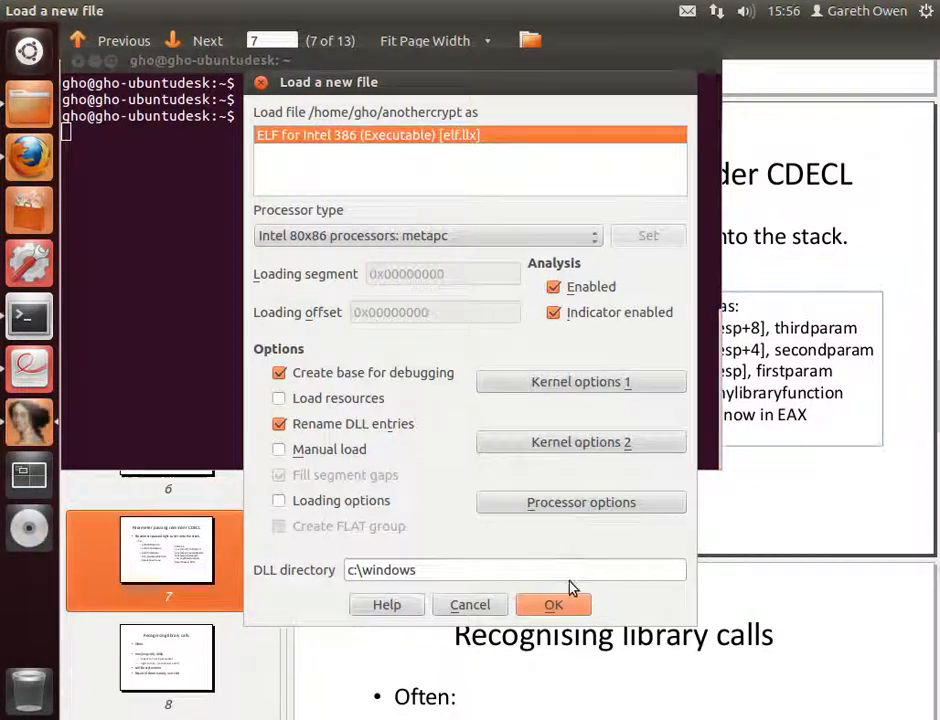
Accept the ELF load settings and run the debugger to main's first instruction.
click(553, 604)
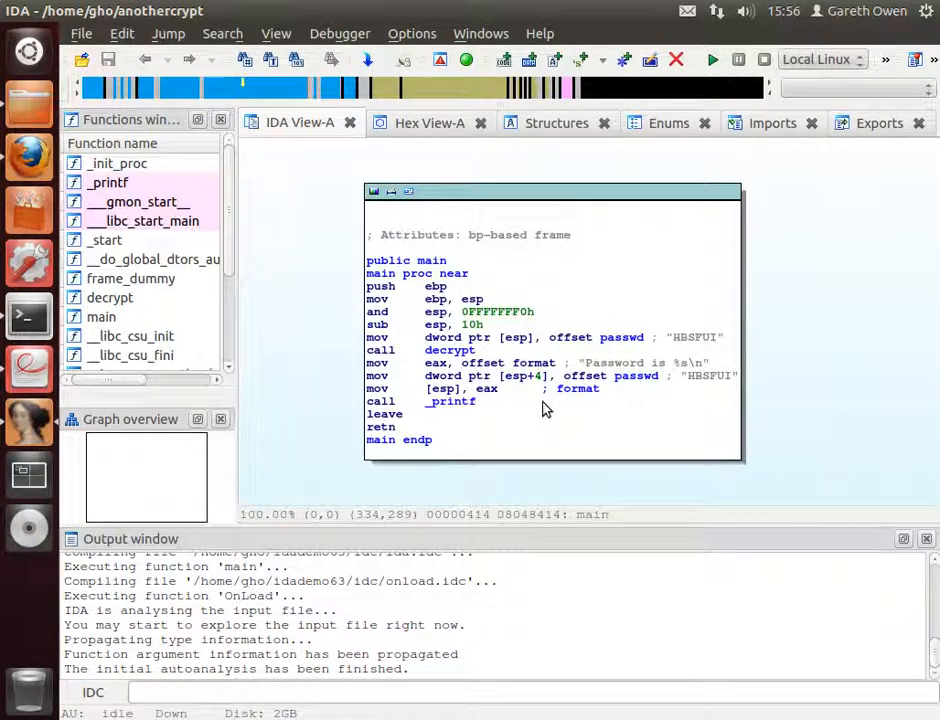
mouse_move(553, 230)
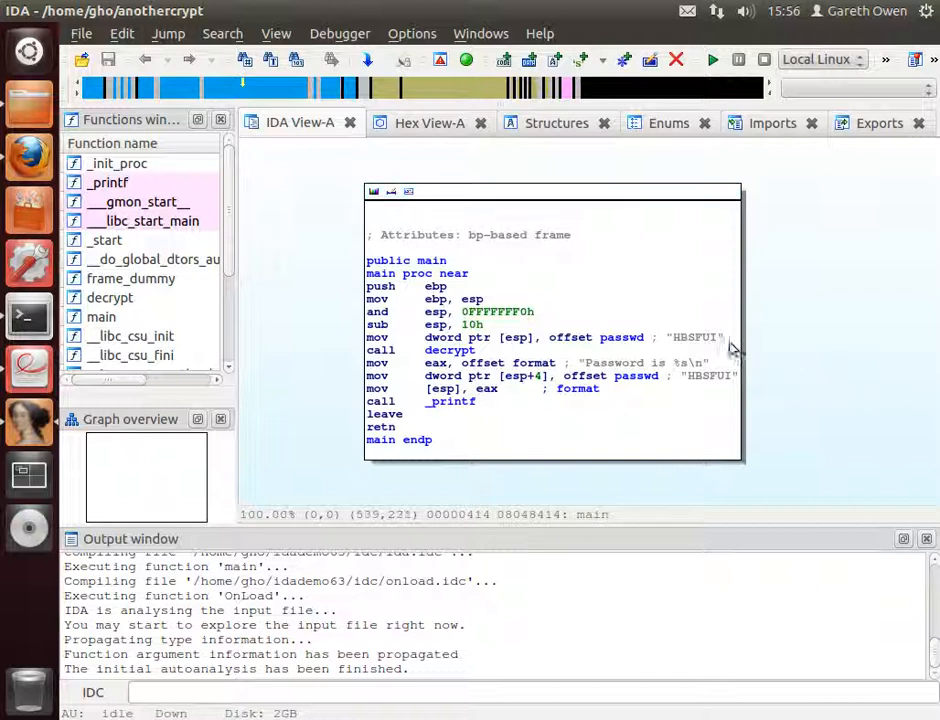
mouse_move(620, 368)
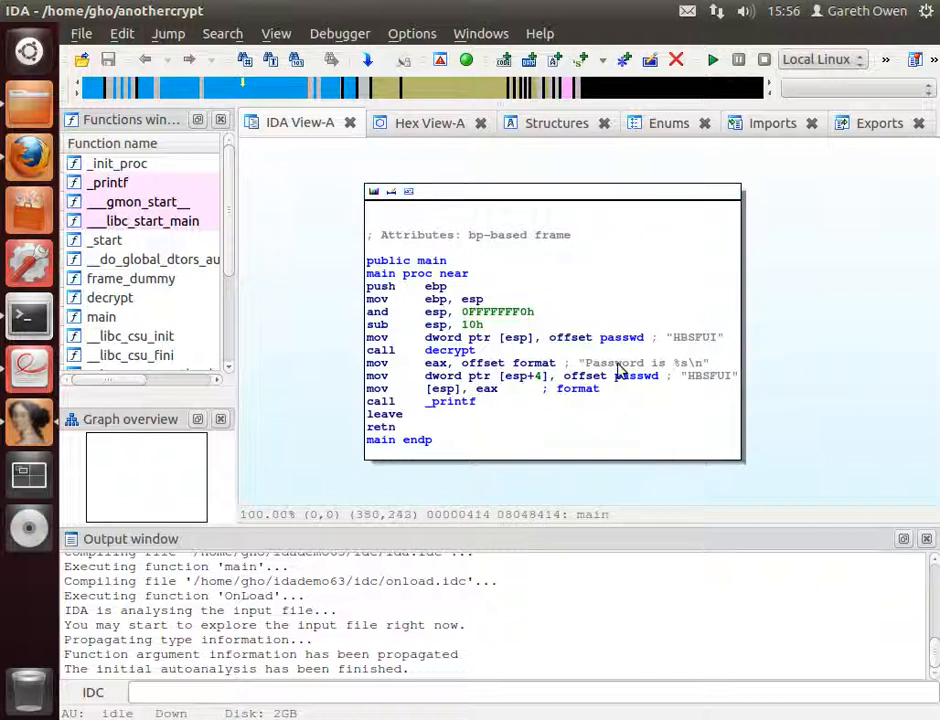
mouse_move(548, 313)
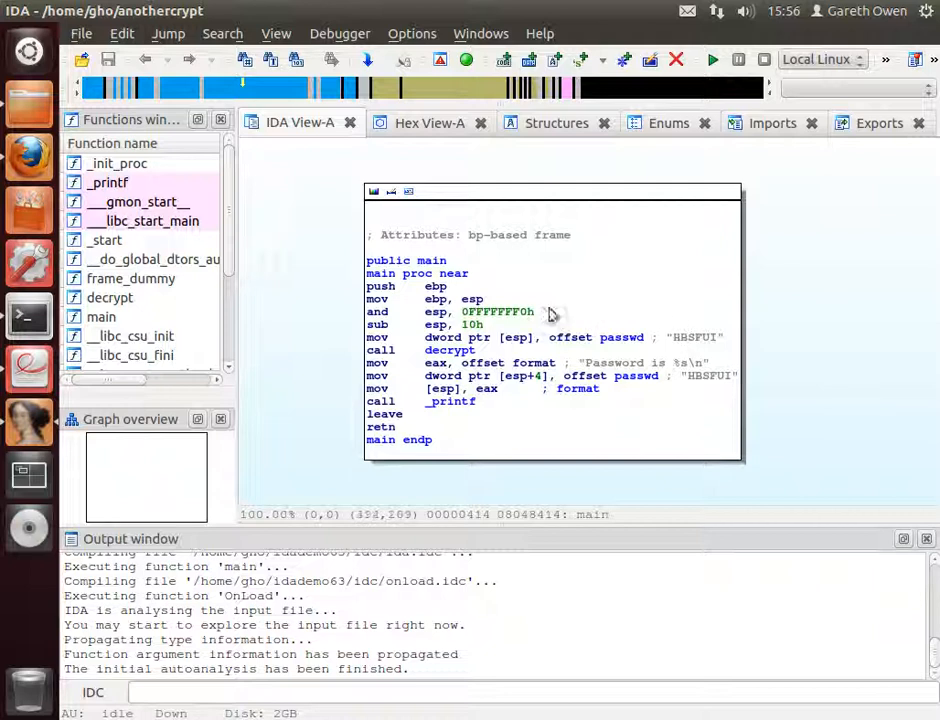
right_click(548, 312)
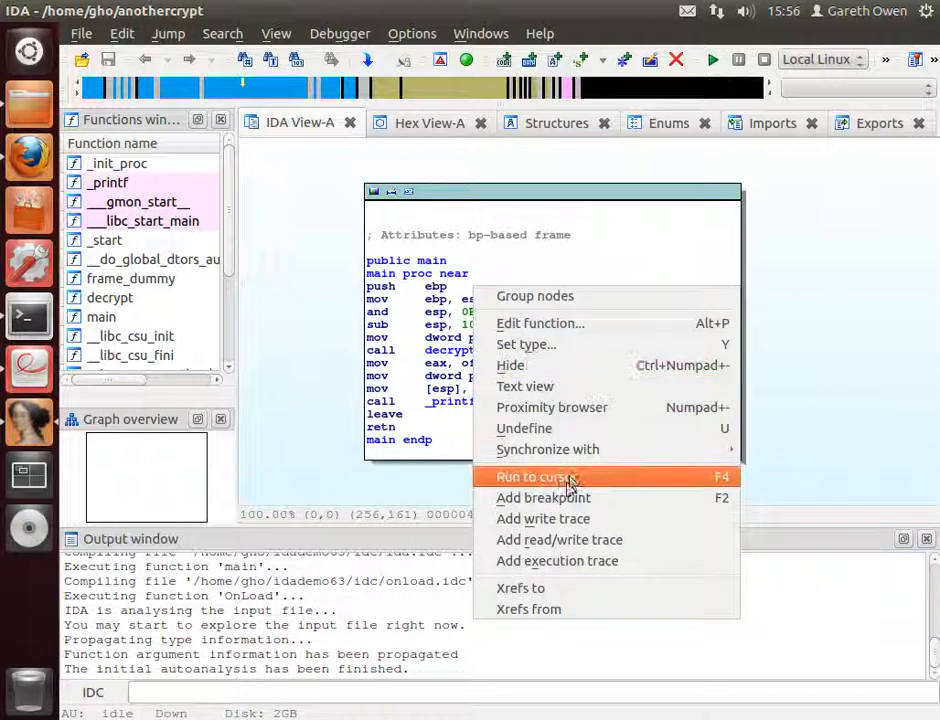
click(535, 476)
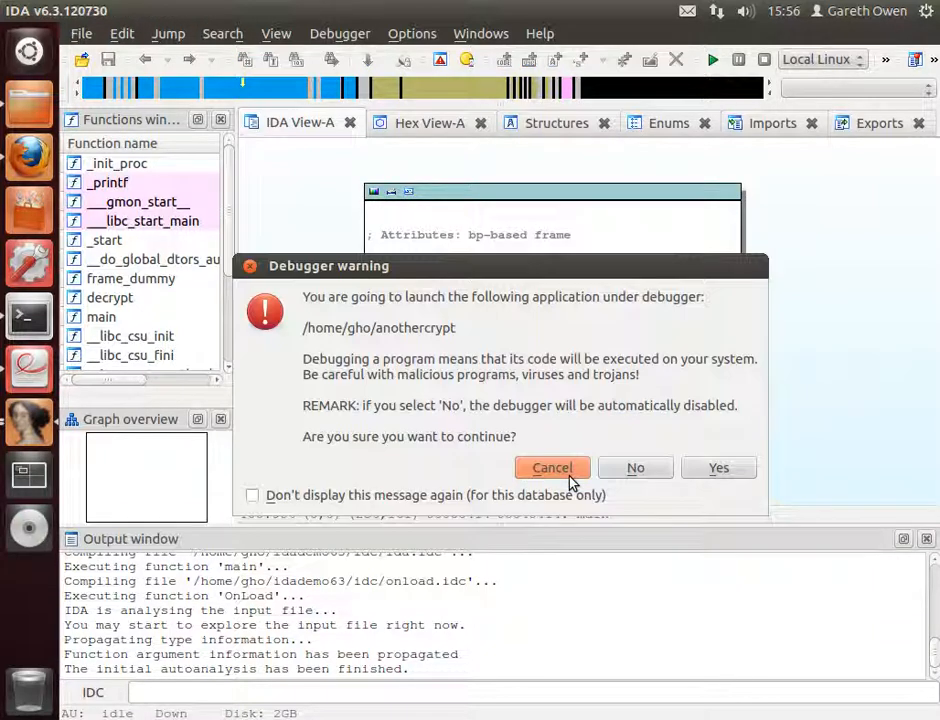
click(718, 467)
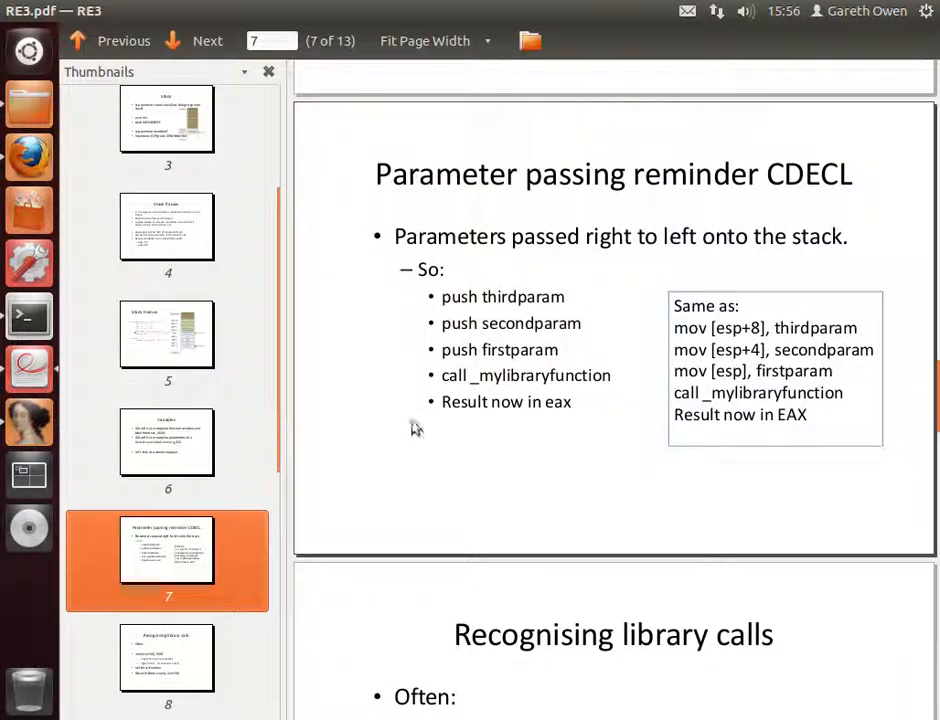
Go back from page 7 through Variables to the Stack Frames slide.
click(207, 41)
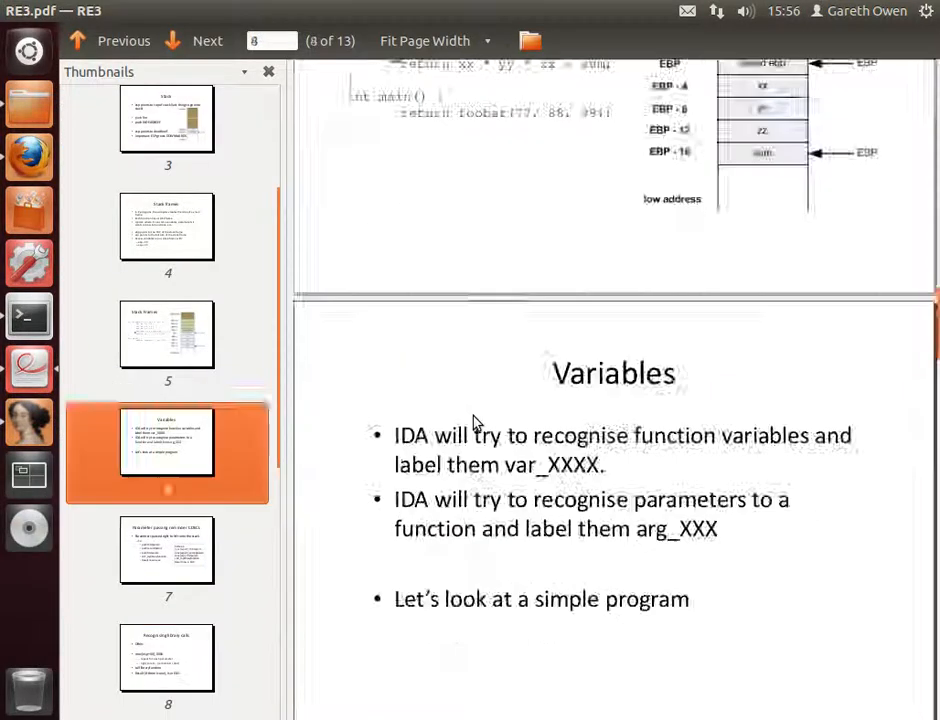
click(167, 333)
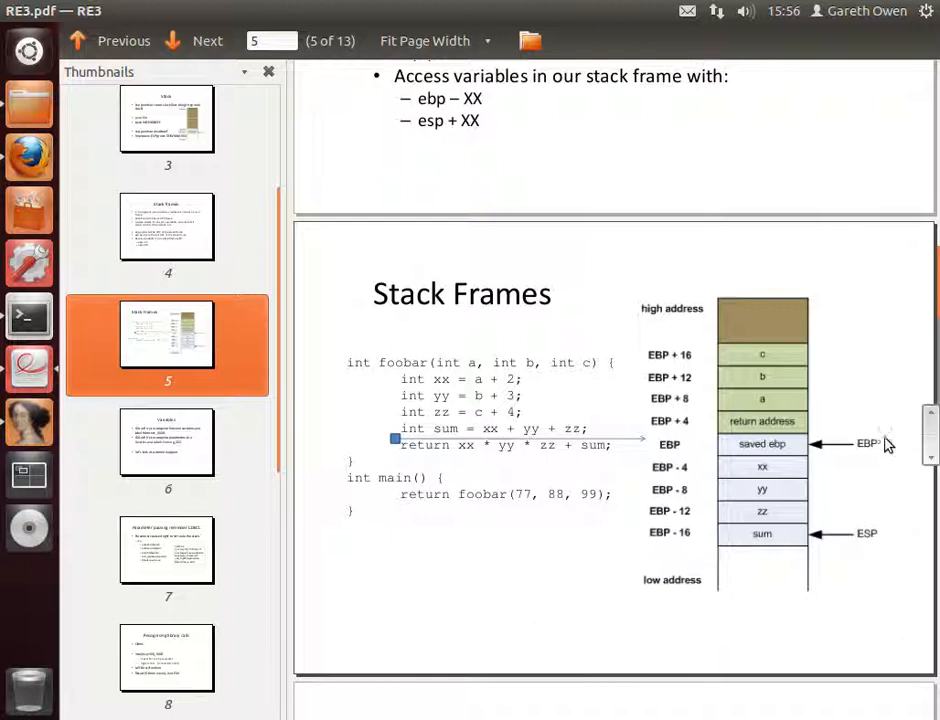
mouse_move(867, 463)
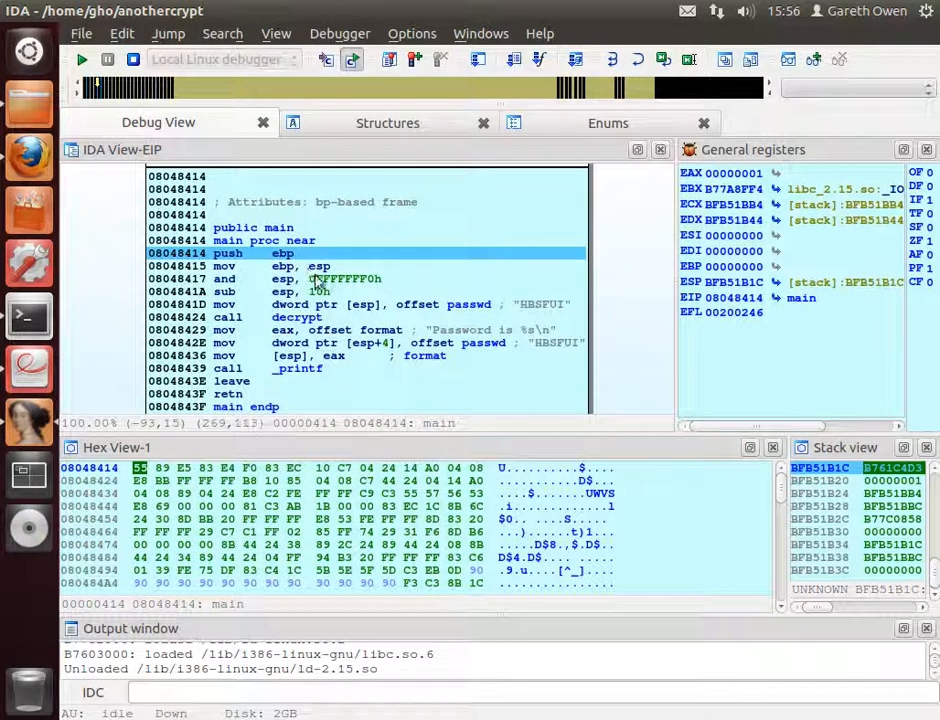
mouse_move(315, 272)
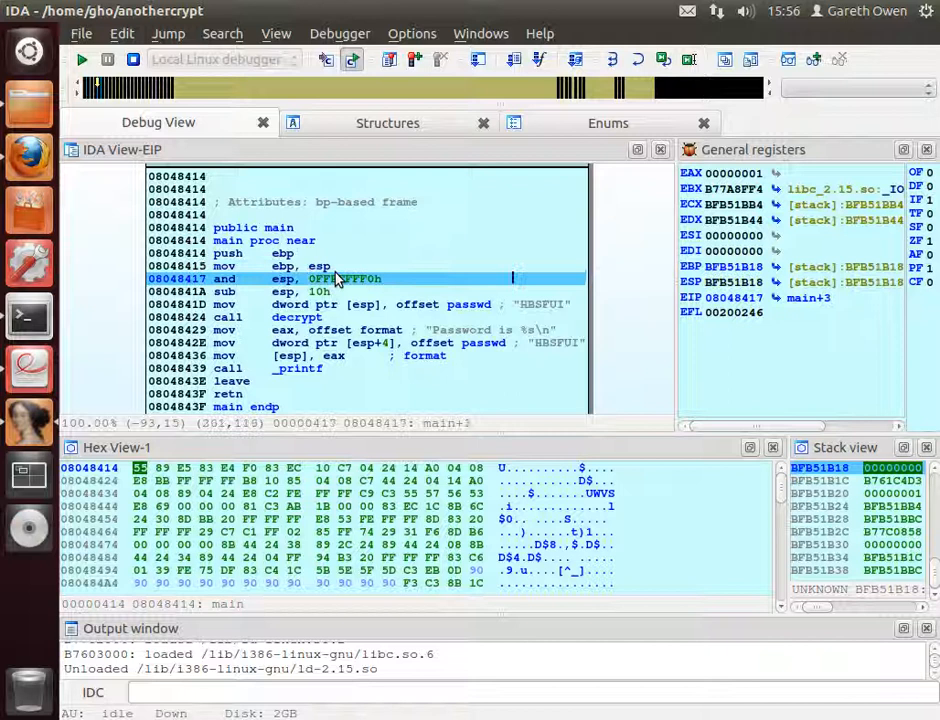
Step over the next instruction in main's prologue.
key(F8)
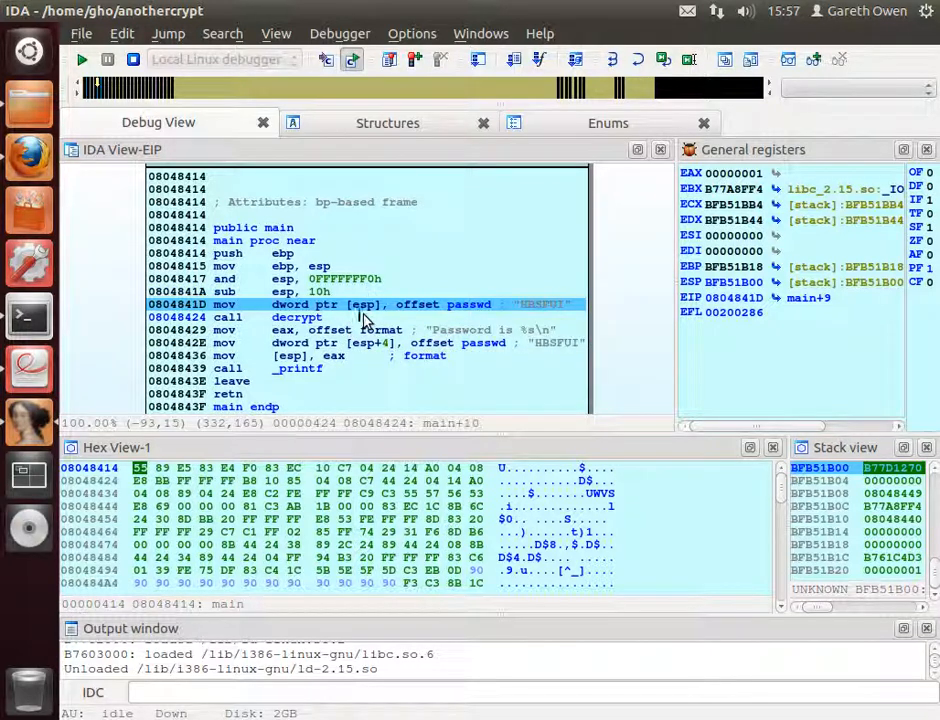
mouse_move(345, 308)
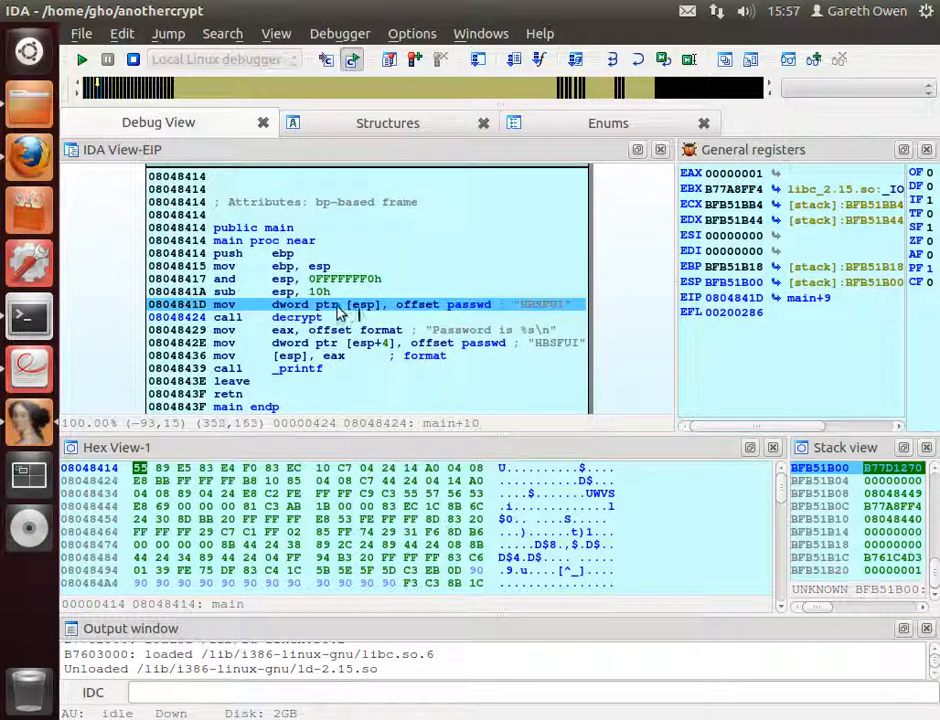
mouse_move(480, 312)
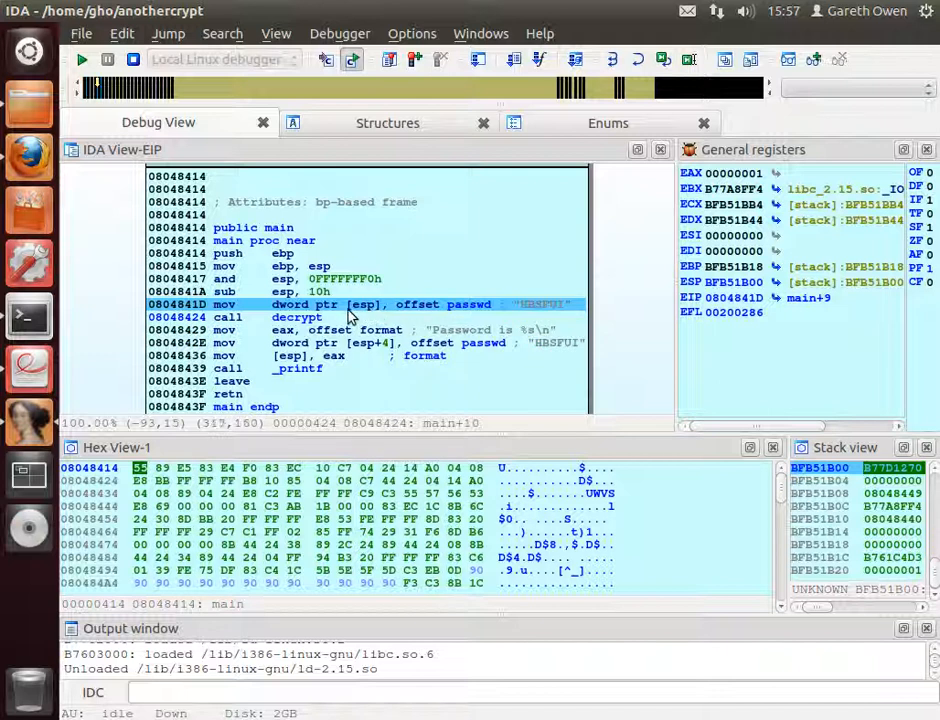
mouse_move(378, 307)
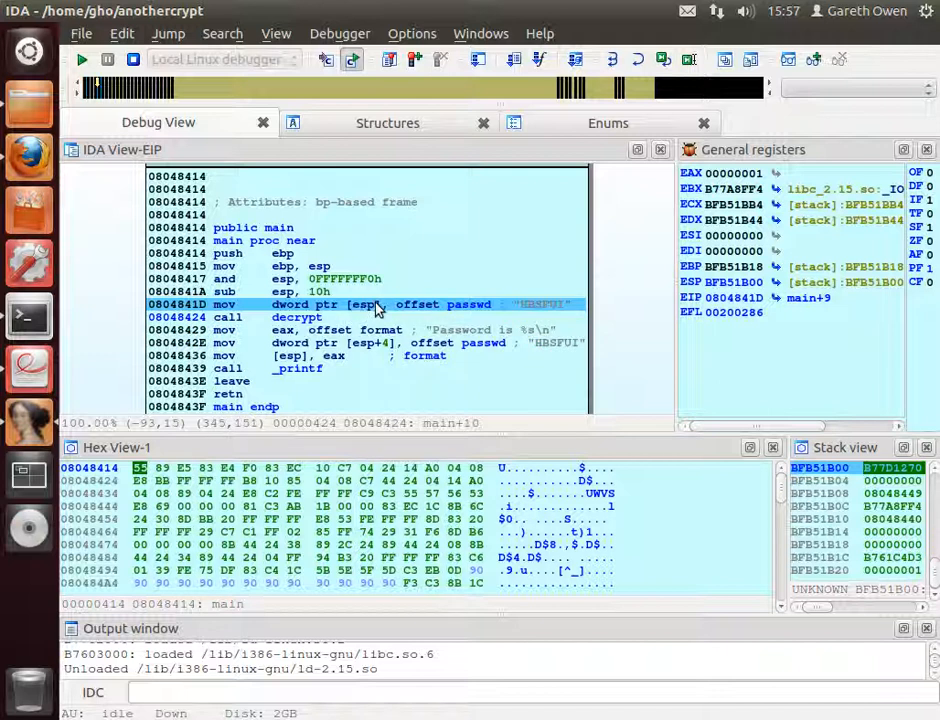
mouse_move(367, 310)
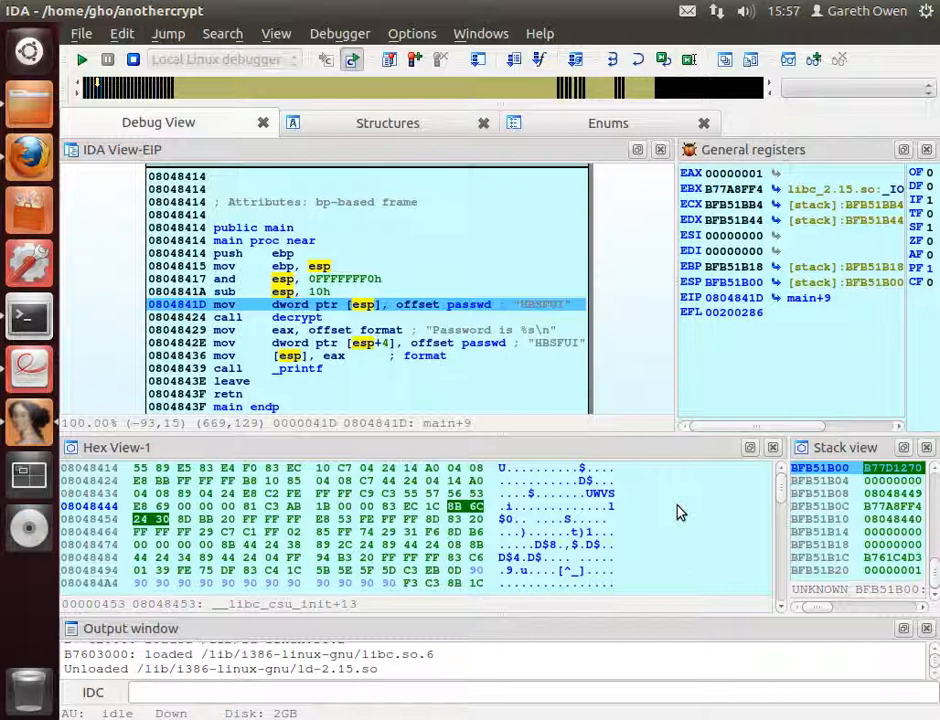
key(g)
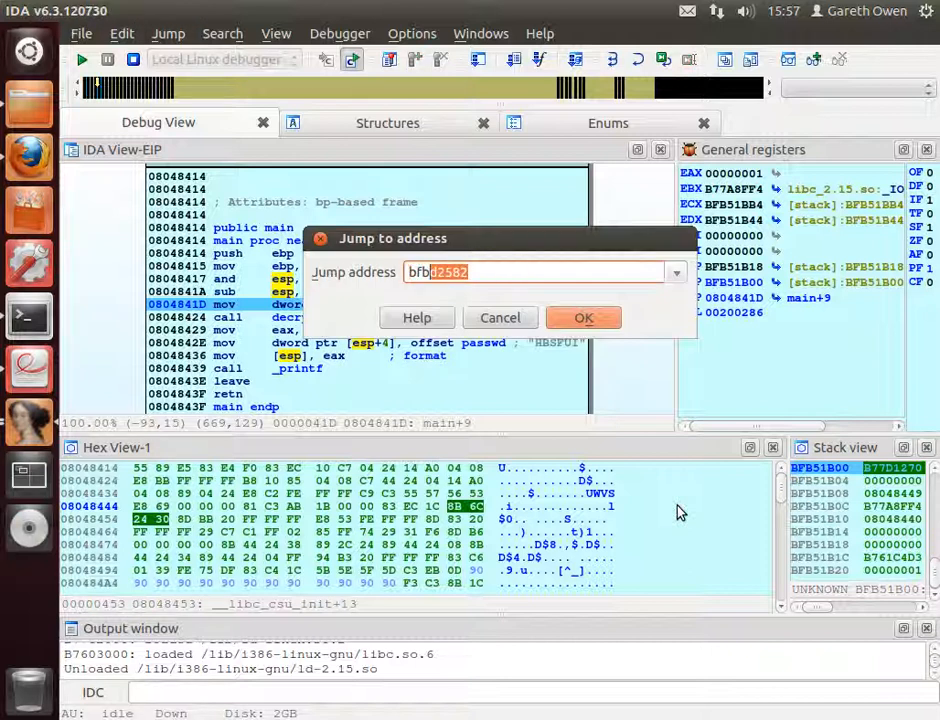
text(bfb51b)
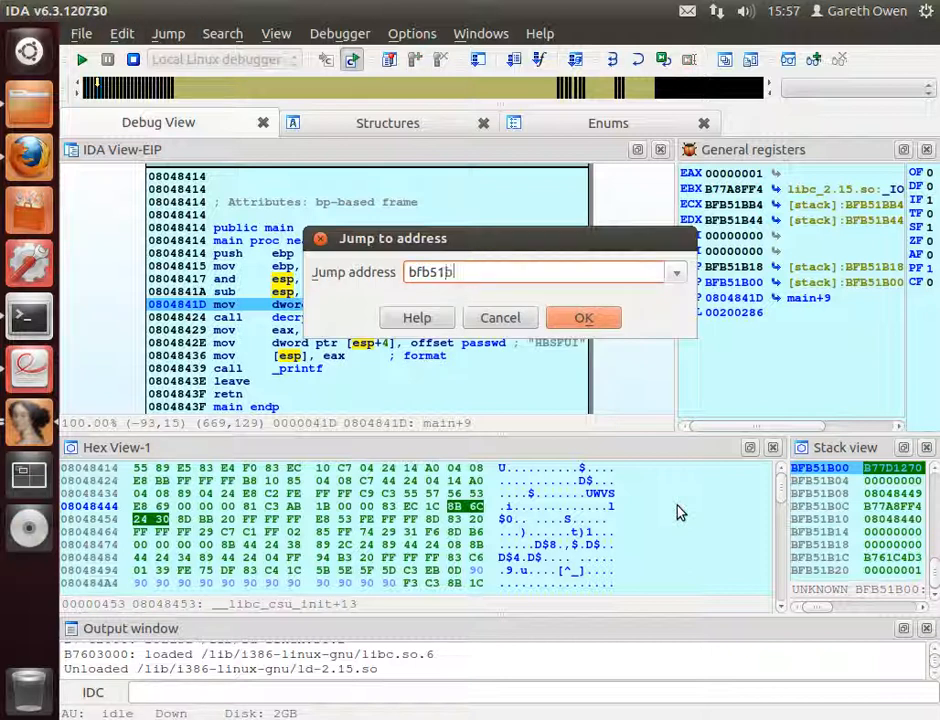
click(584, 317)
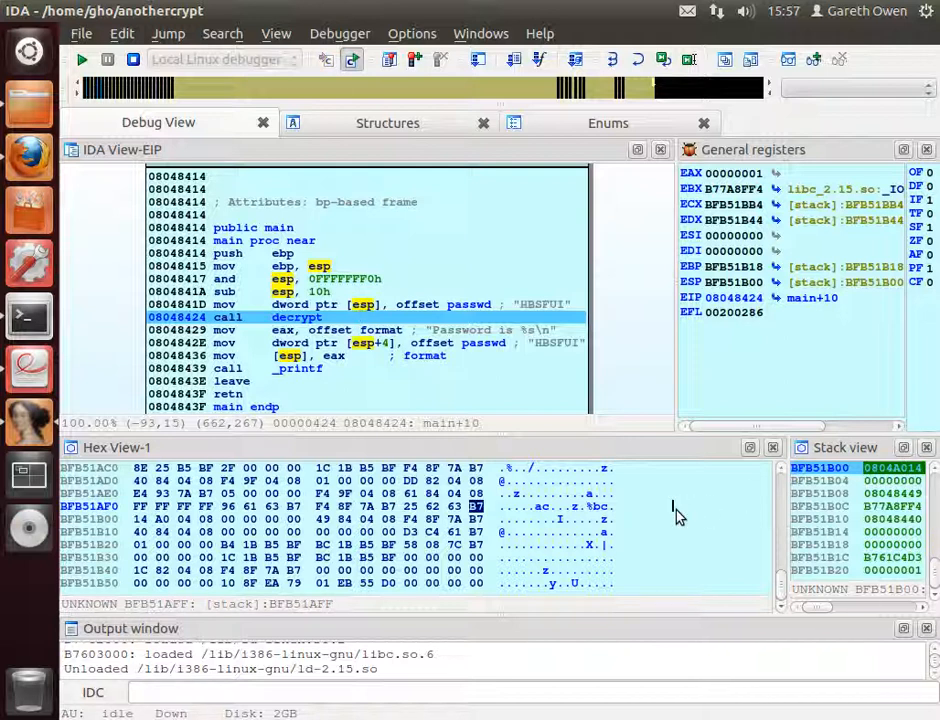
key(g)
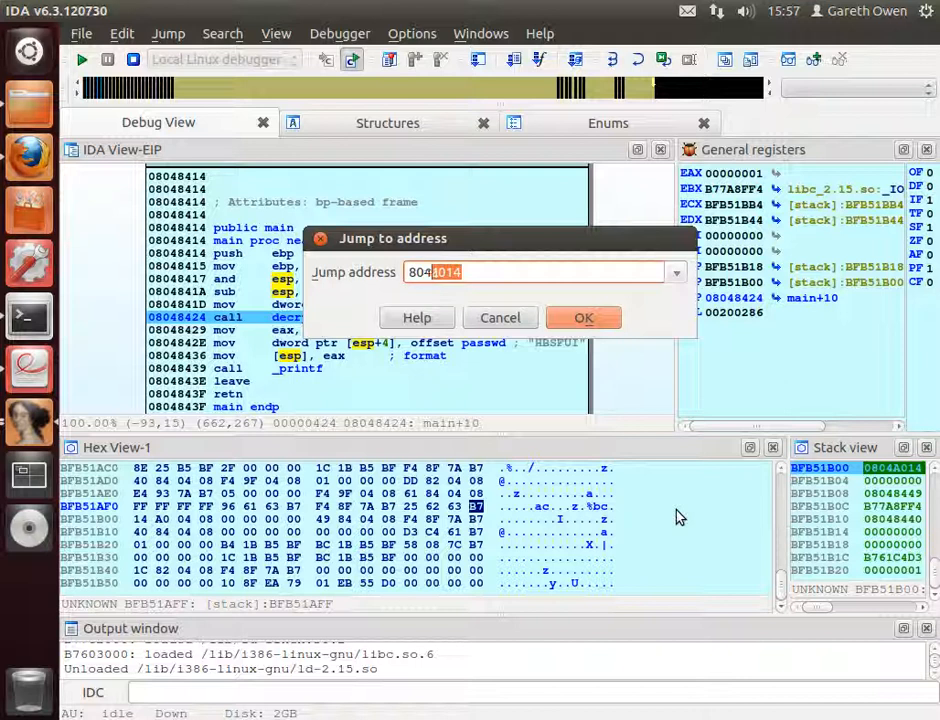
click(583, 317)
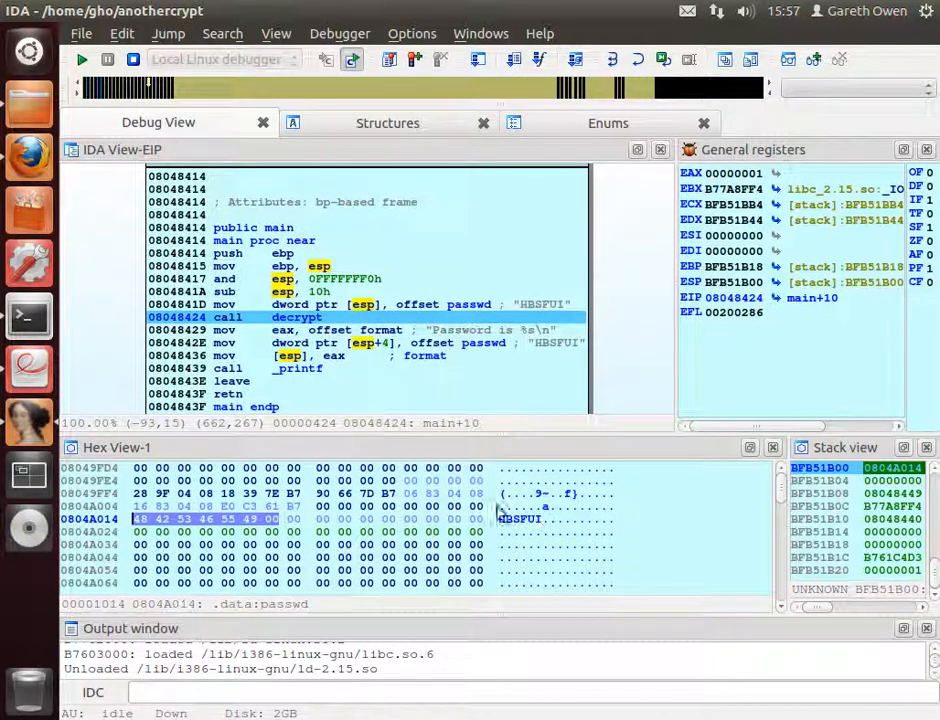
mouse_move(140, 390)
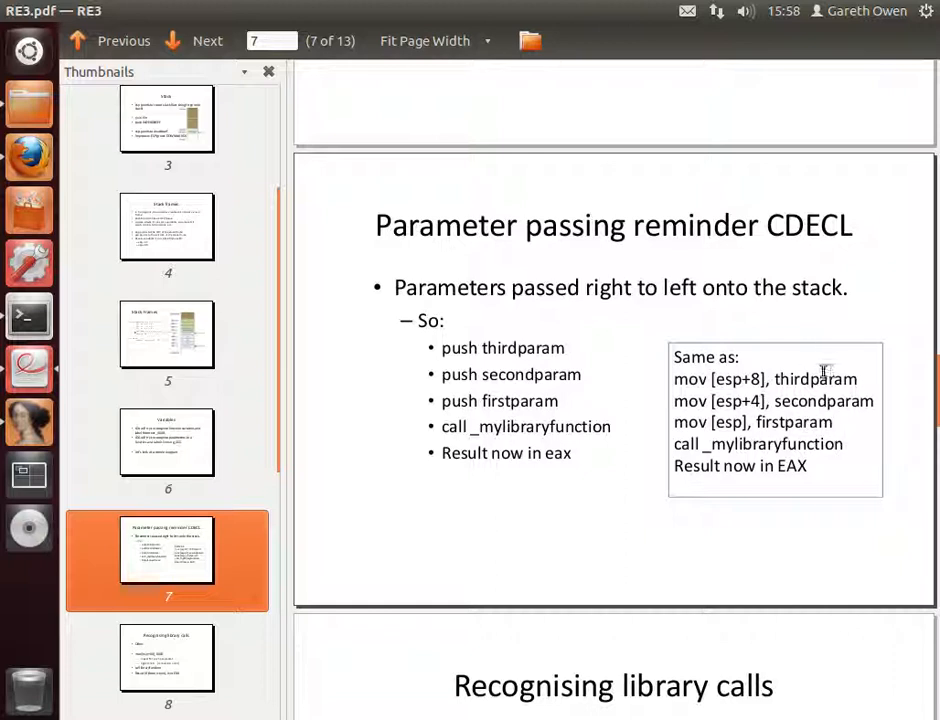
mouse_move(820, 401)
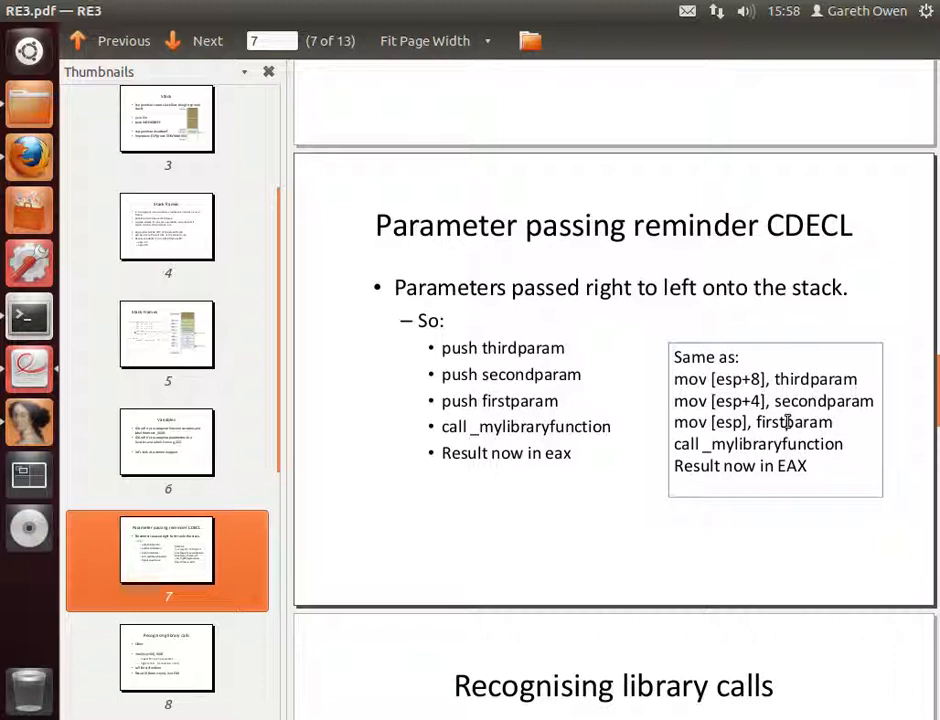
mouse_move(807, 443)
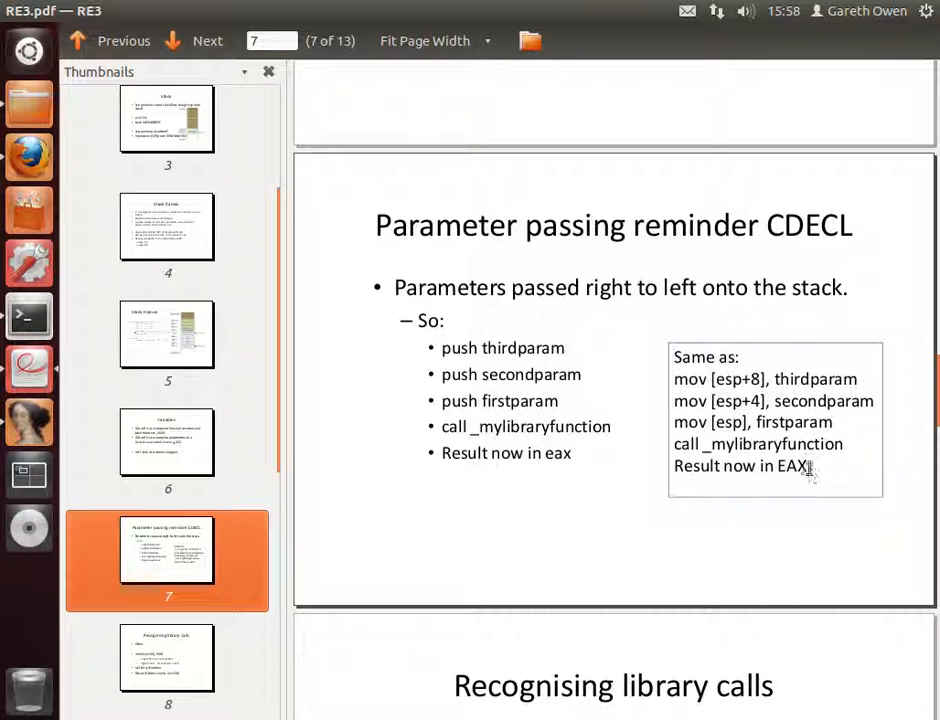
mouse_move(760, 466)
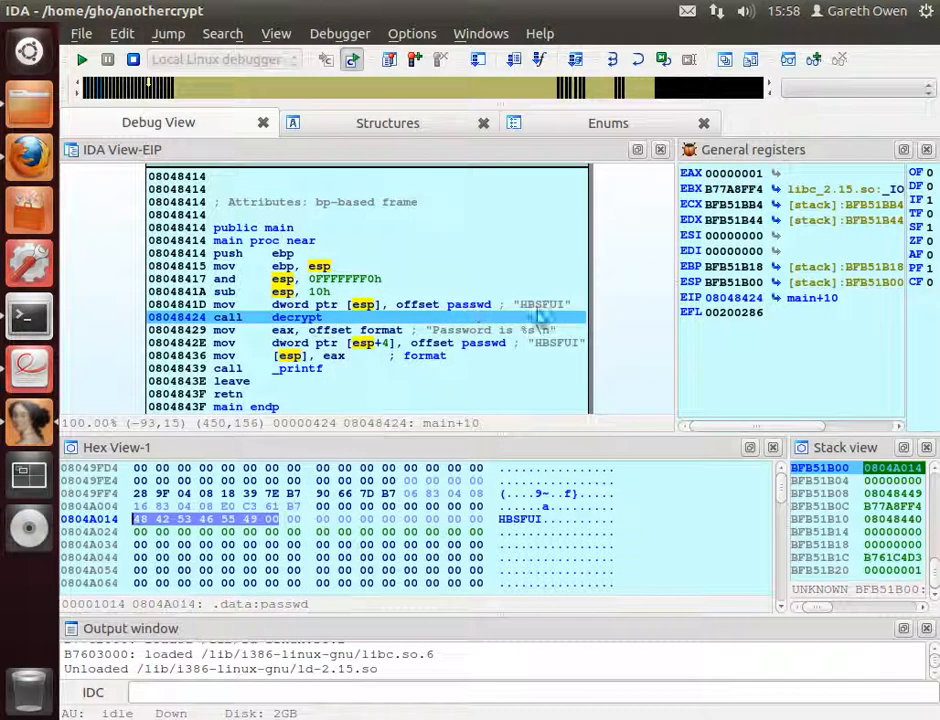
mouse_move(360, 310)
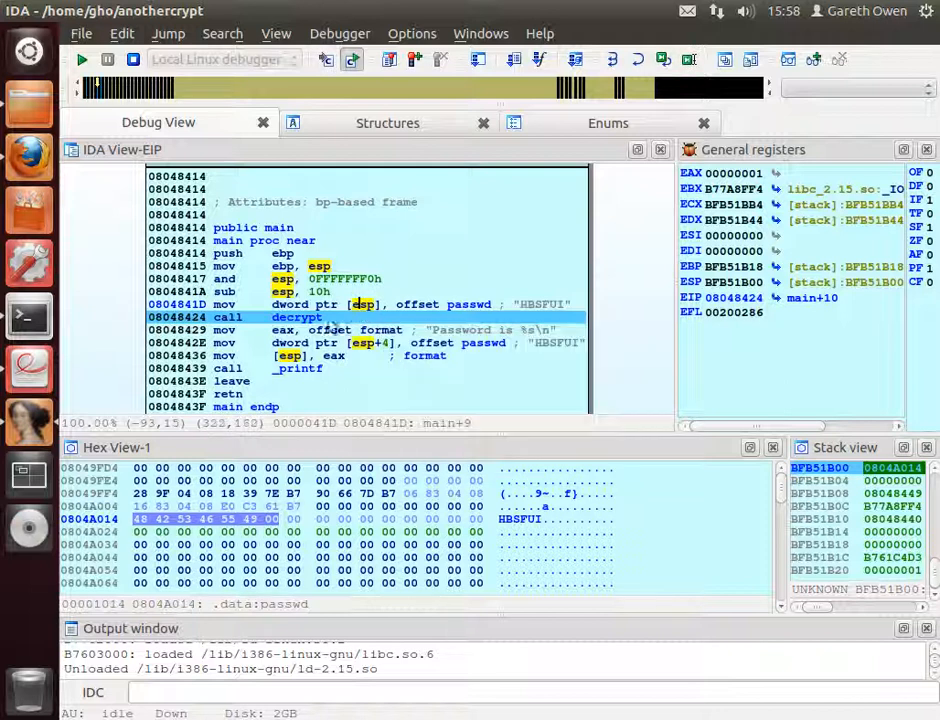
mouse_move(360, 325)
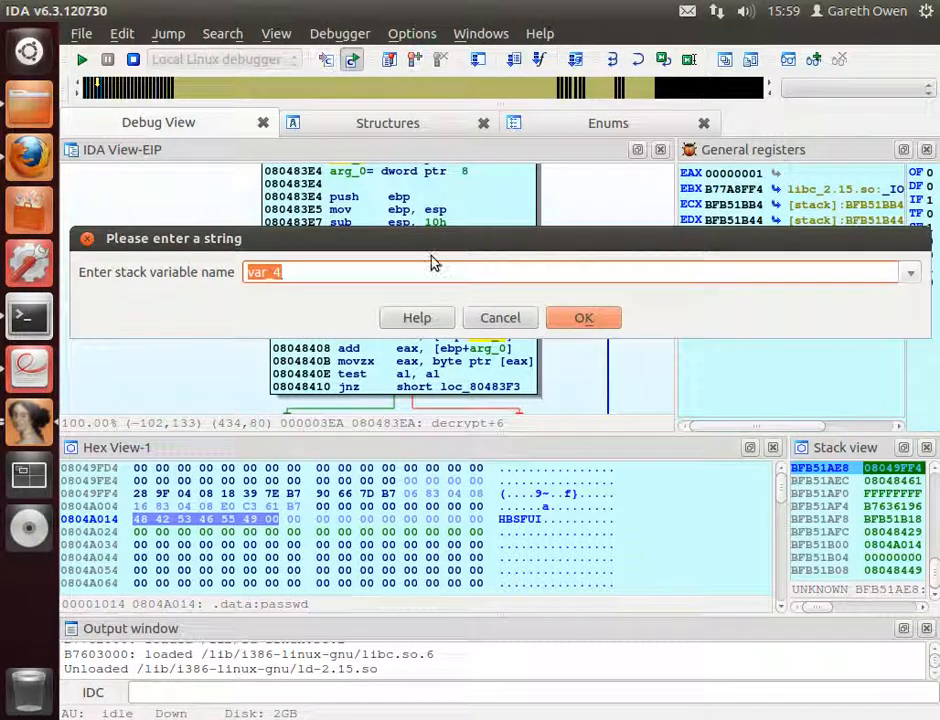
Rename decrypt's stack variable var_4 to loopCnt.
text(loopCnt)
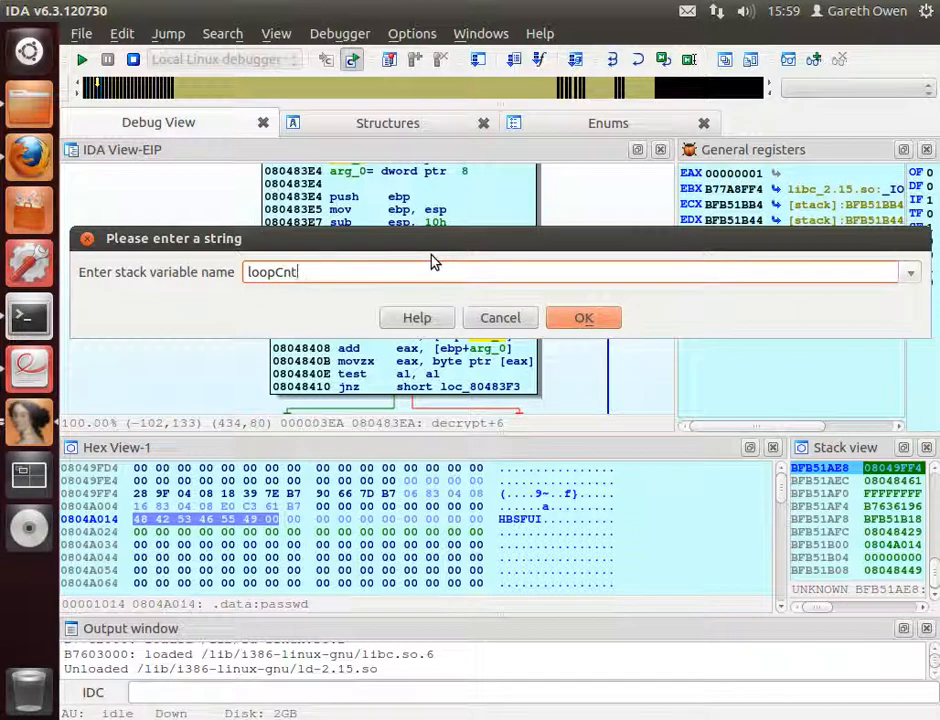
click(583, 317)
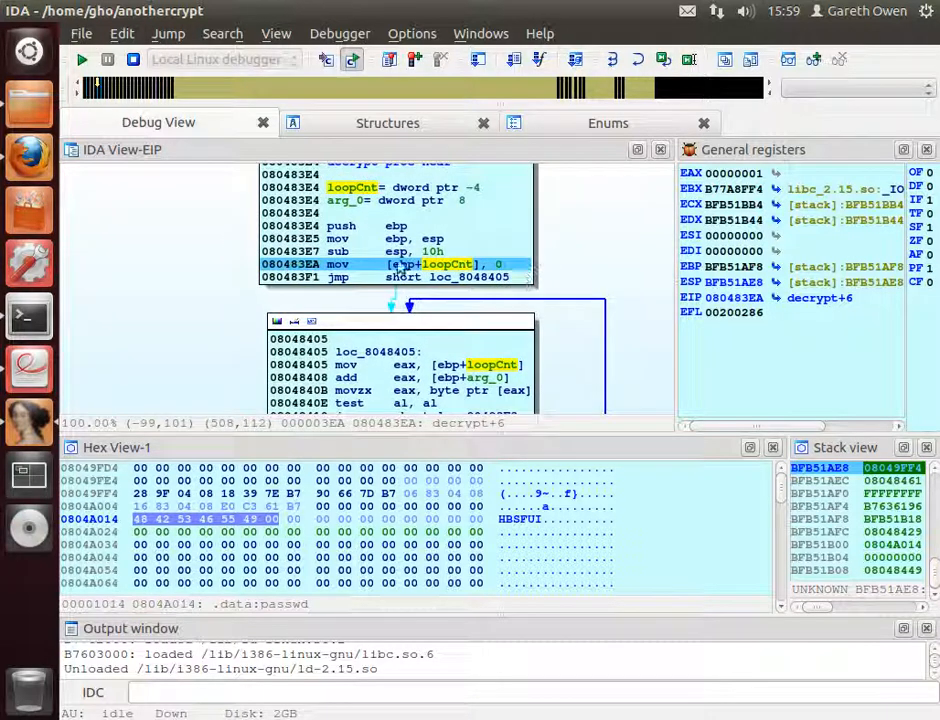
mouse_move(430, 222)
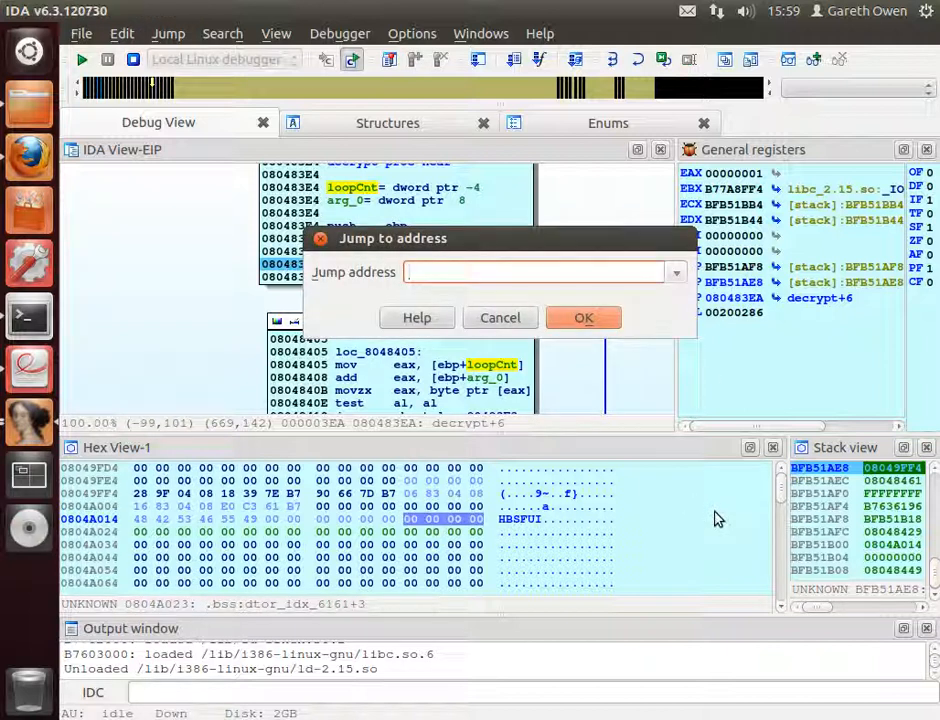
Jump the hex view to stack address bfb51b00 near the loop counter.
text(bfb51b00)
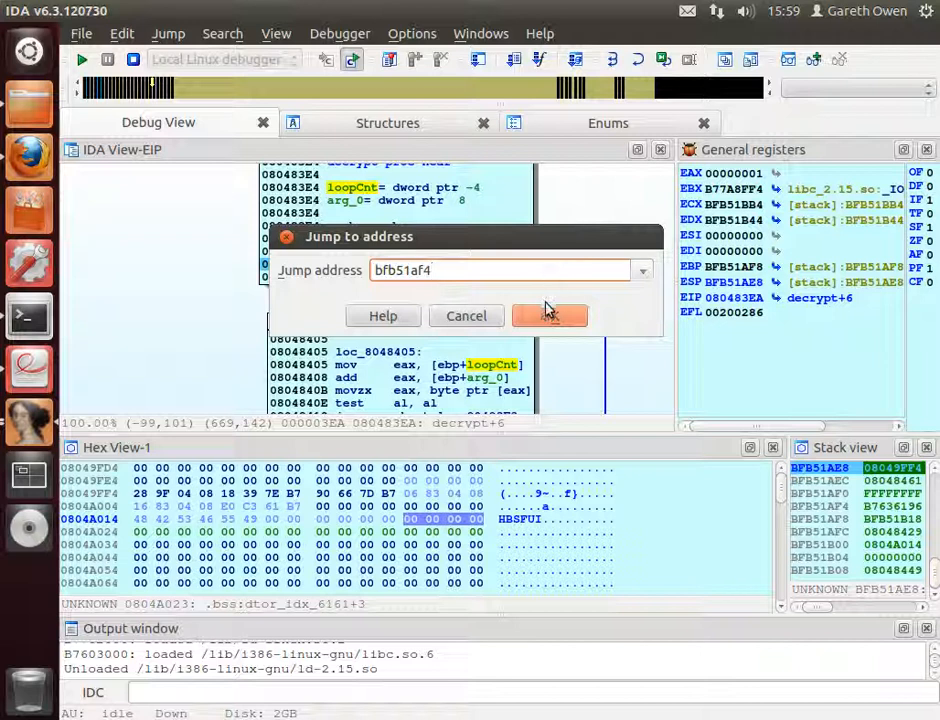
click(549, 316)
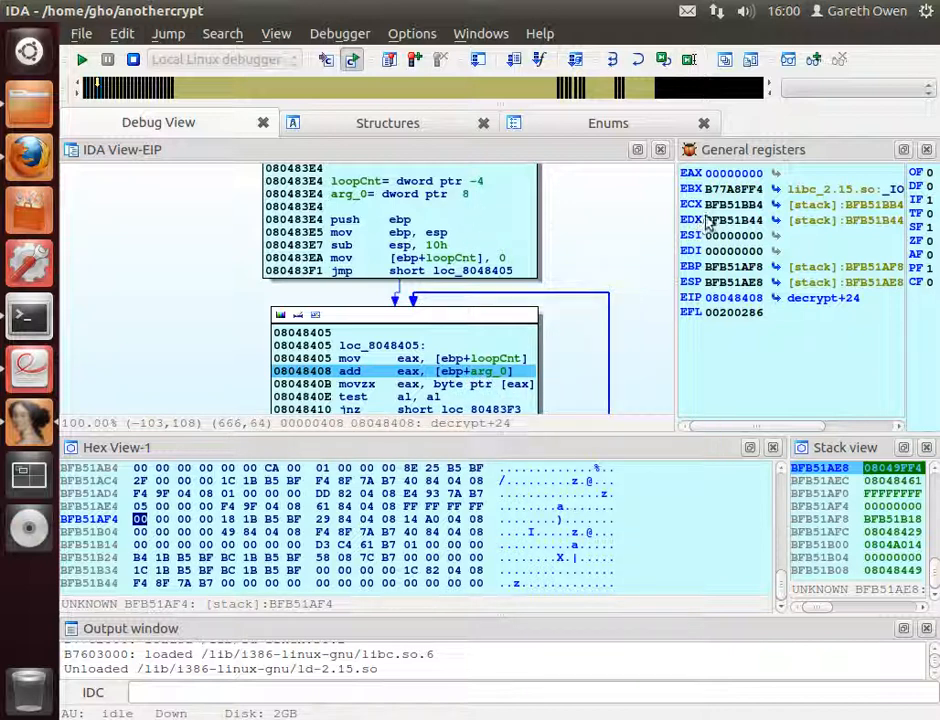
mouse_move(760, 295)
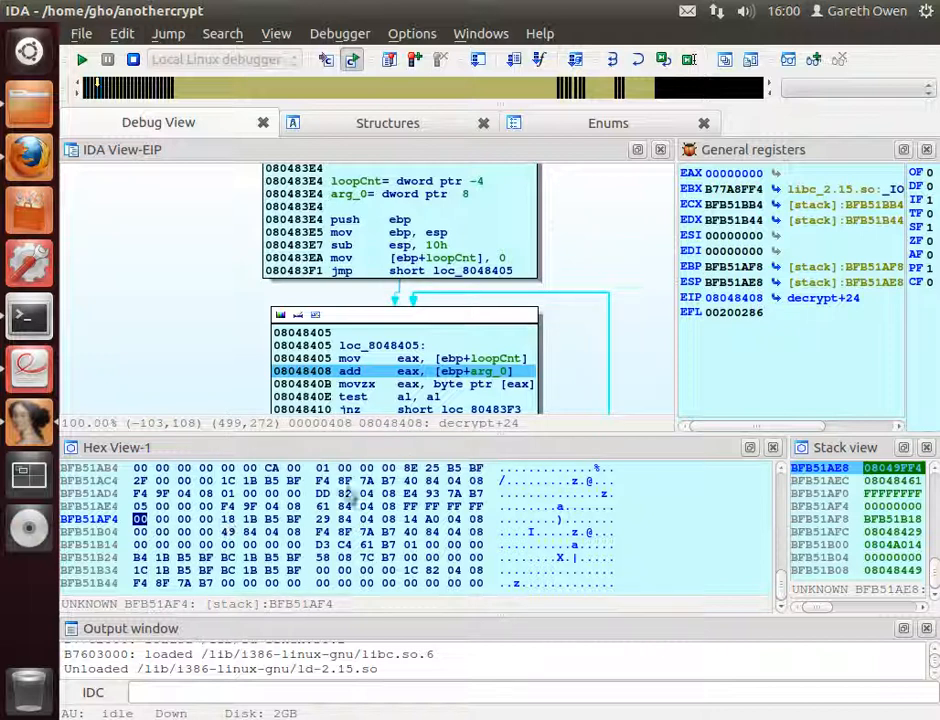
mouse_move(760, 275)
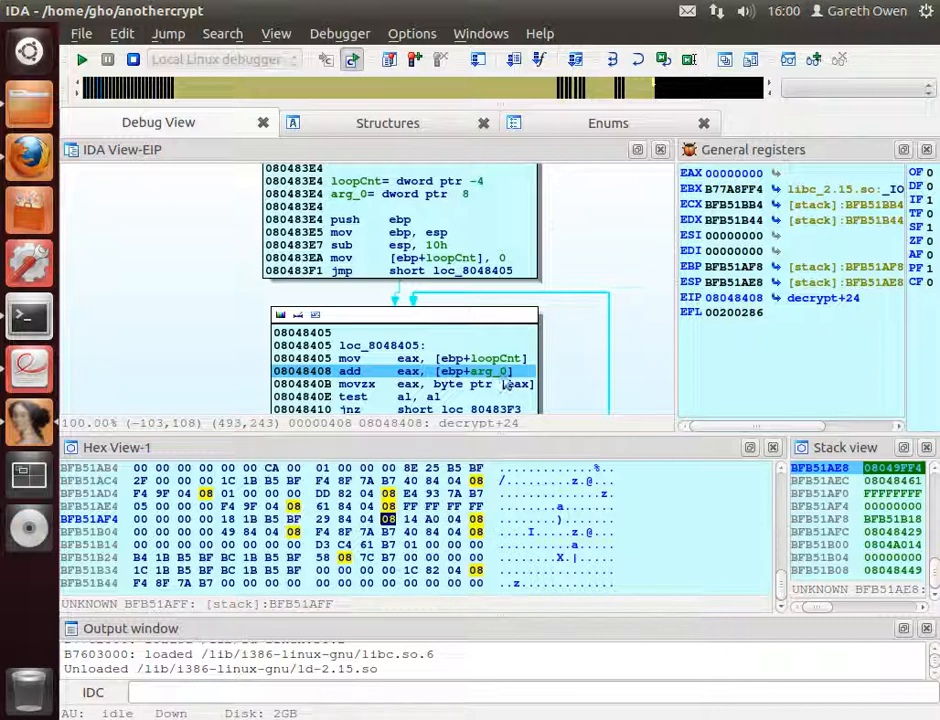
mouse_move(503, 378)
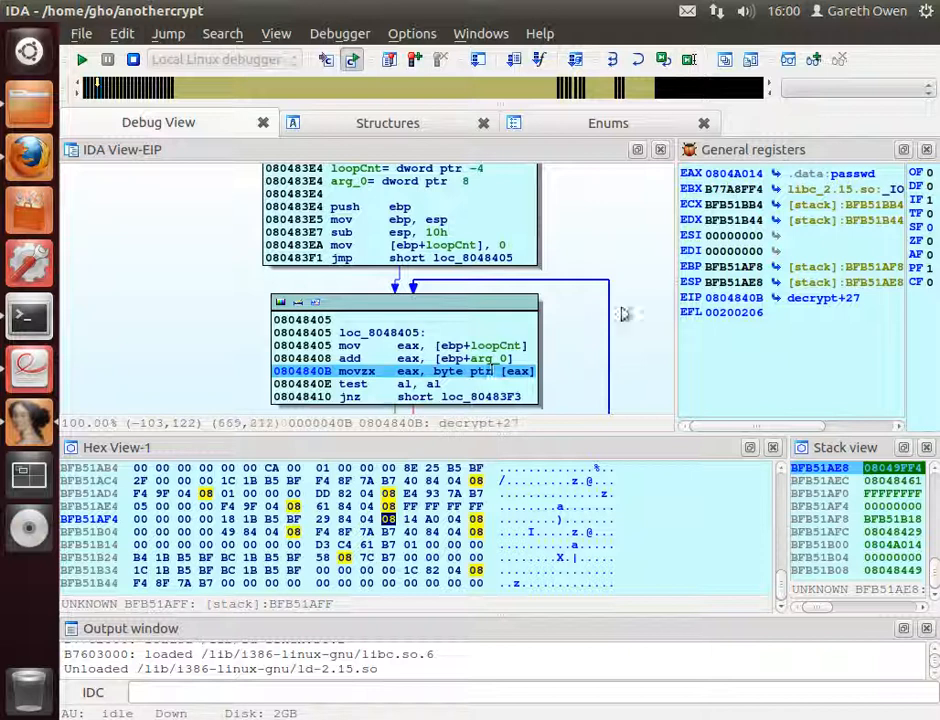
mouse_move(530, 387)
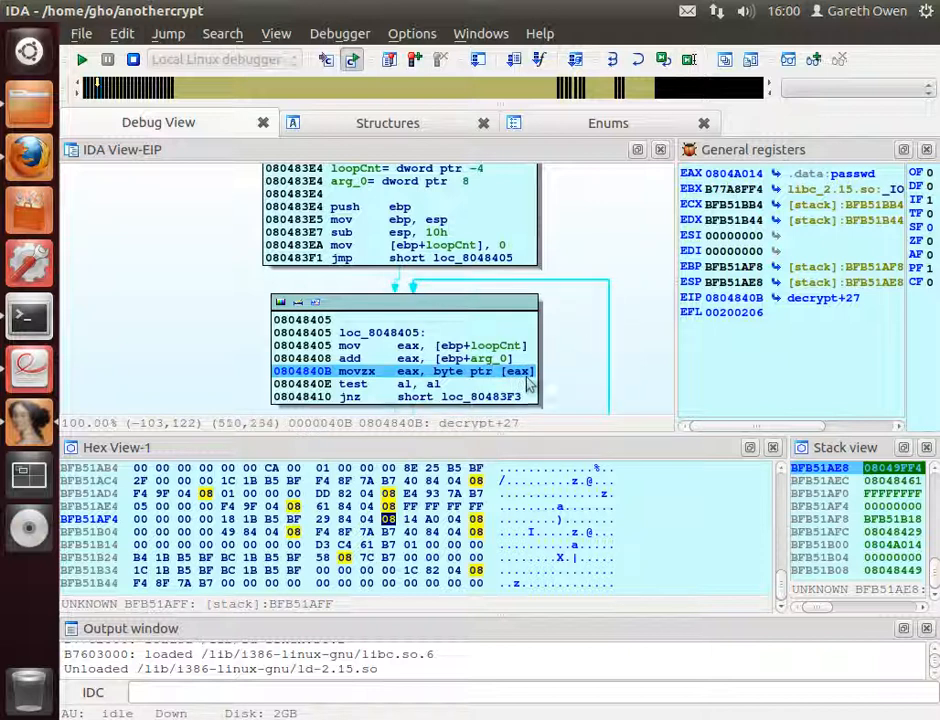
mouse_move(505, 375)
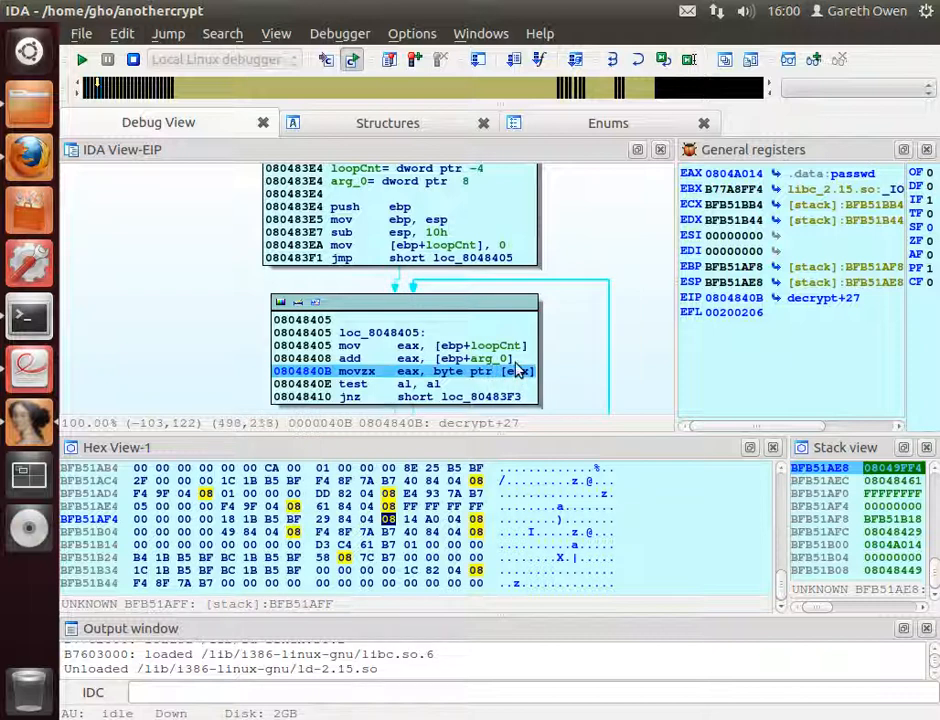
mouse_move(515, 375)
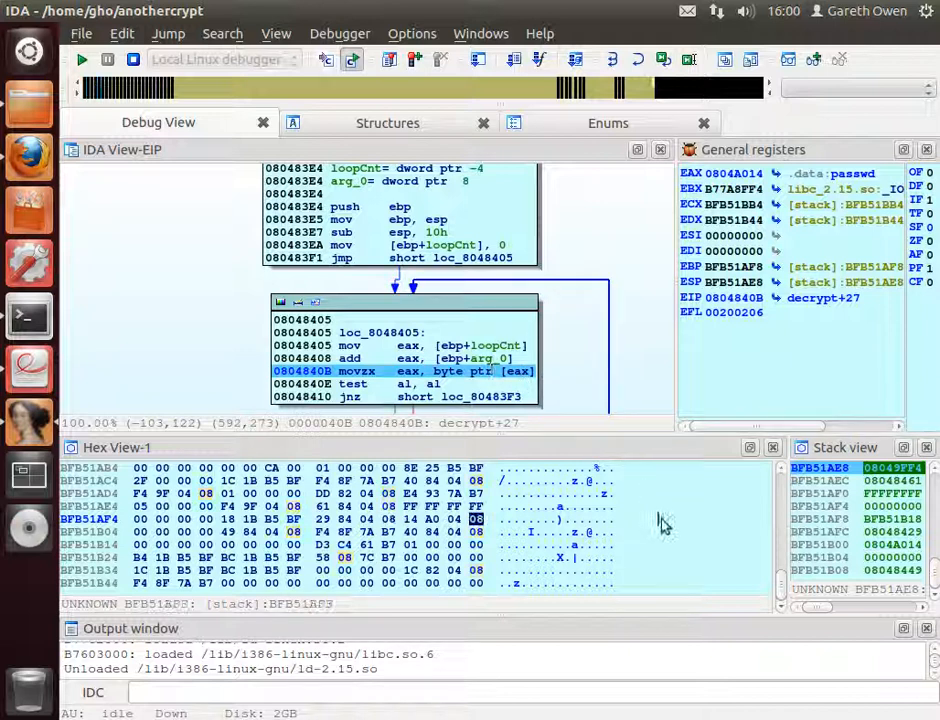
Request a jump to a memory address in the hex view.
key(g)
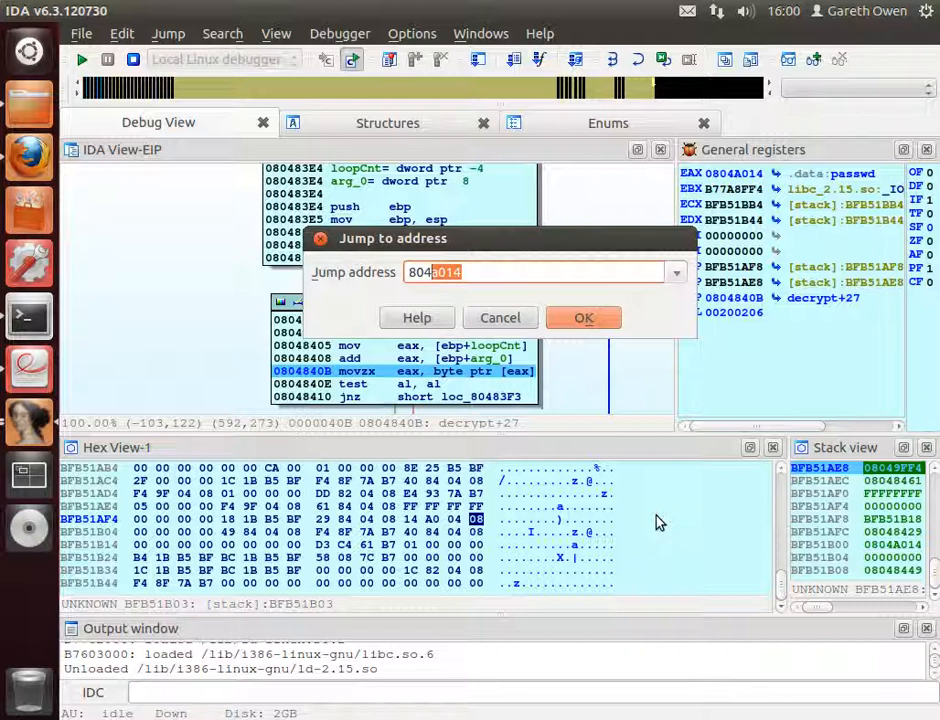
Confirm the hex-view jump to passwd's data at 0804A014.
click(584, 317)
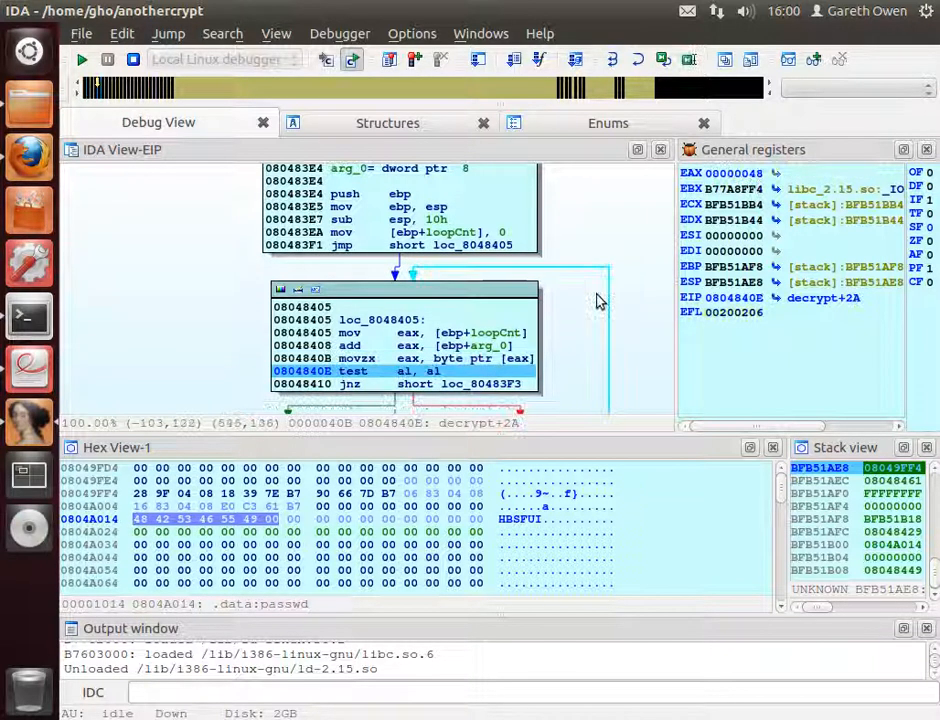
mouse_move(463, 377)
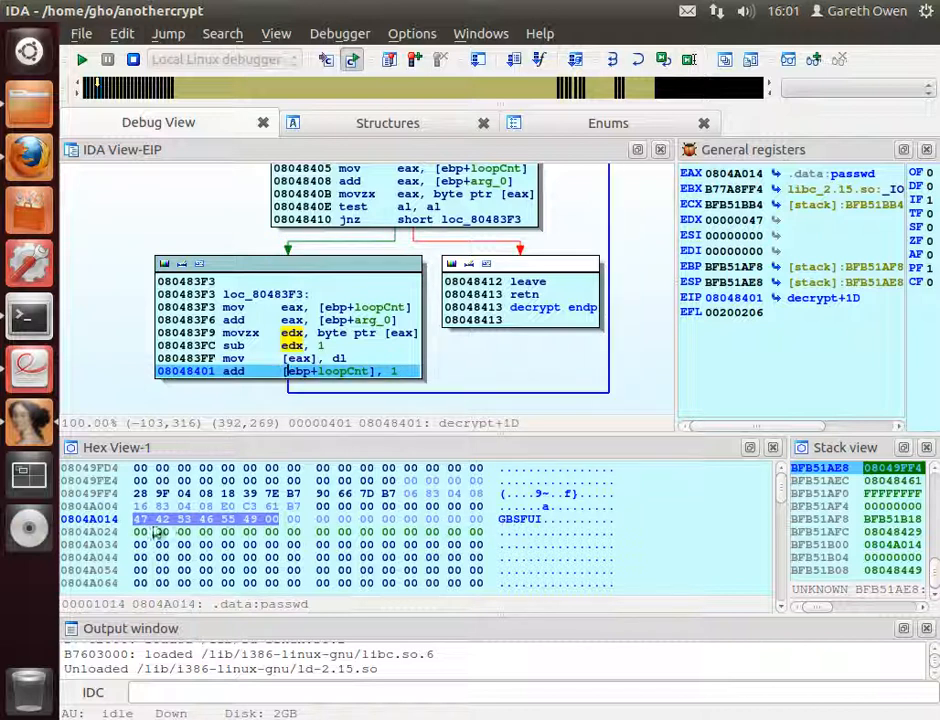
mouse_move(500, 462)
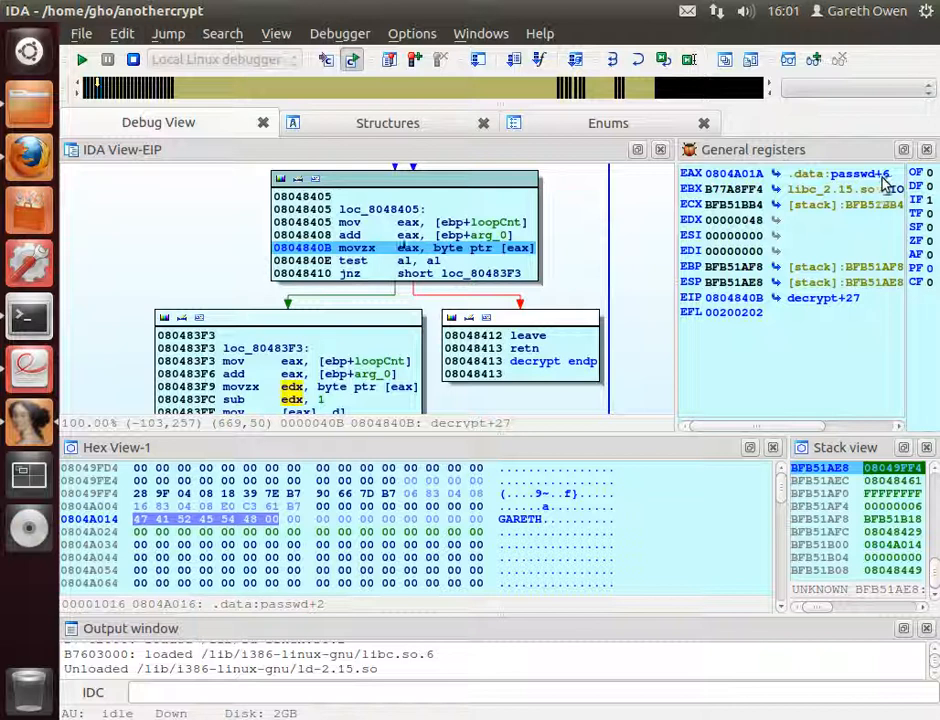
mouse_move(525, 255)
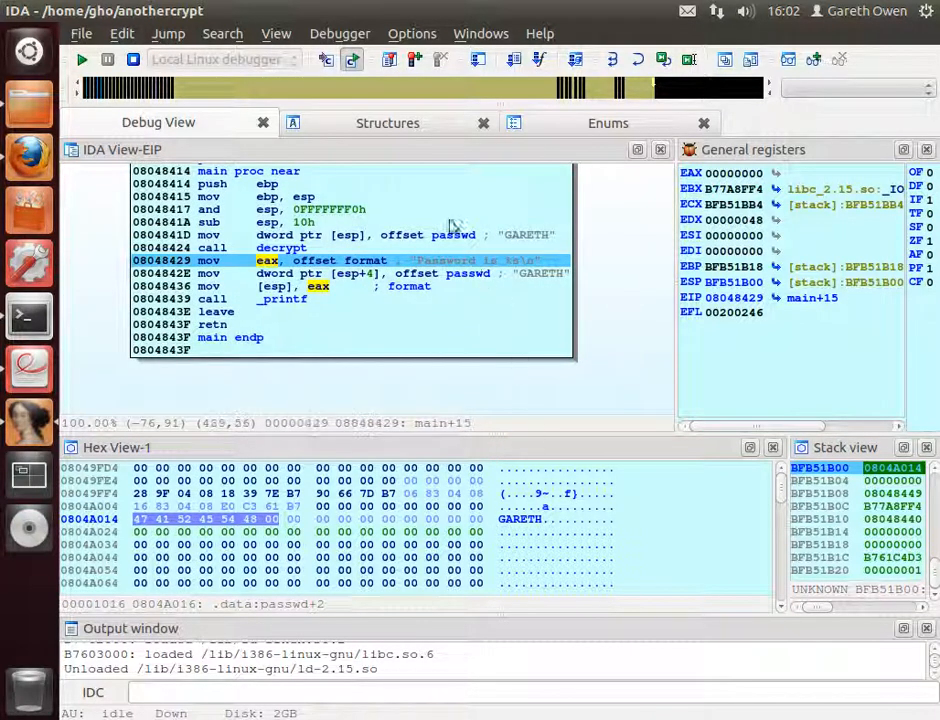
mouse_move(267, 285)
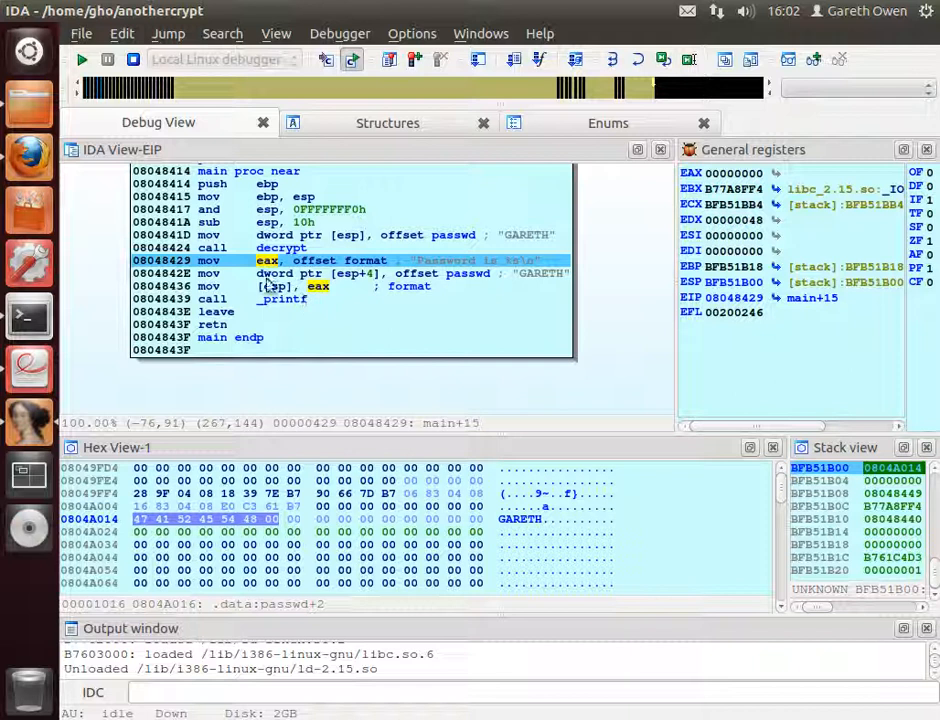
mouse_move(298, 340)
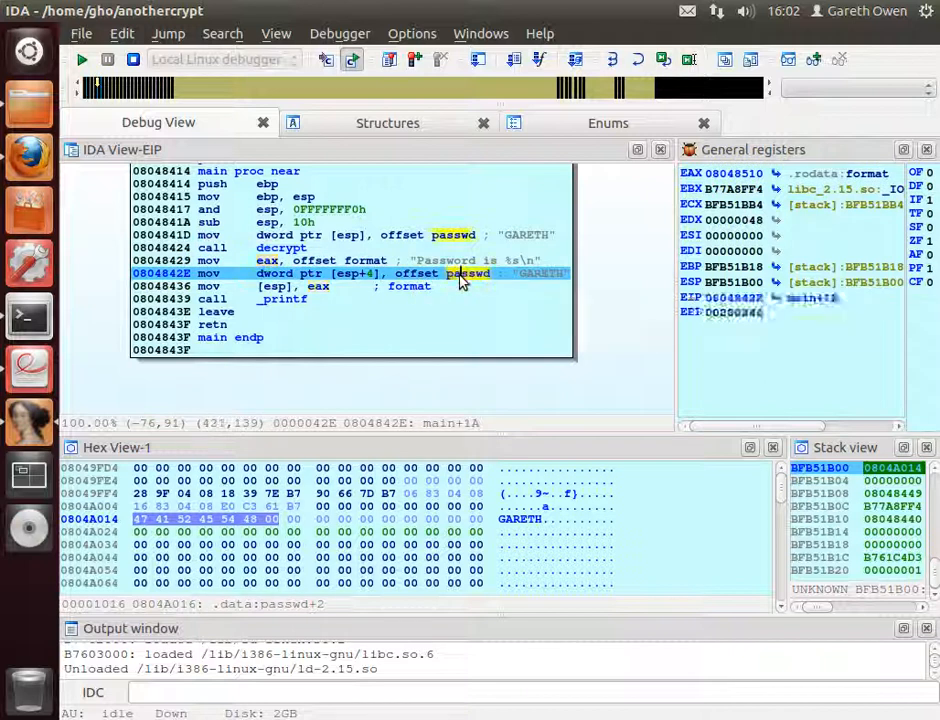
Double-click in main's disassembly.
double_click(470, 273)
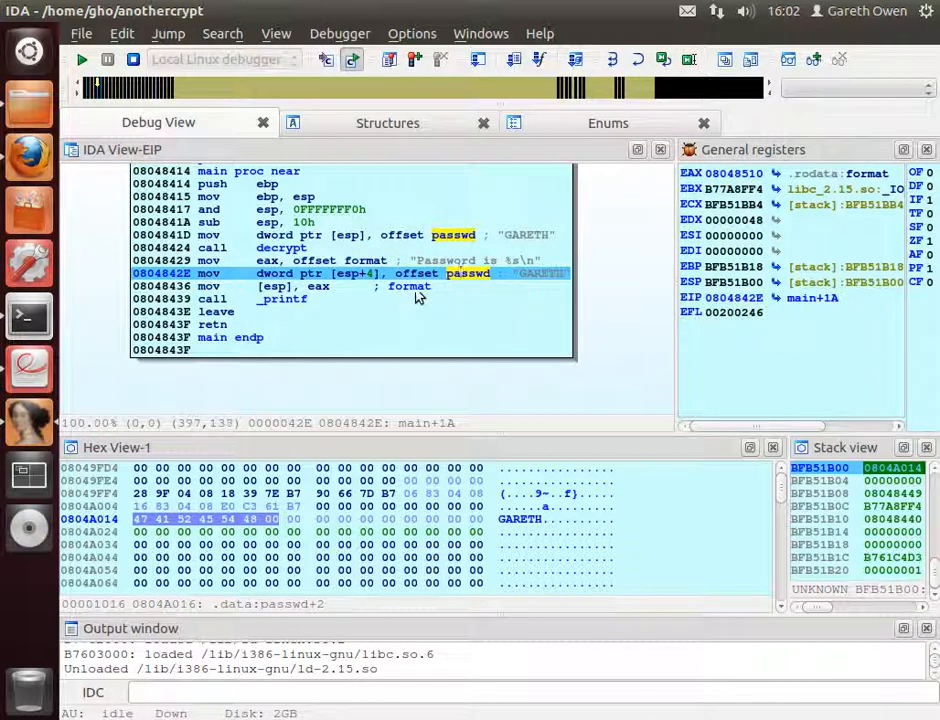
mouse_move(418, 279)
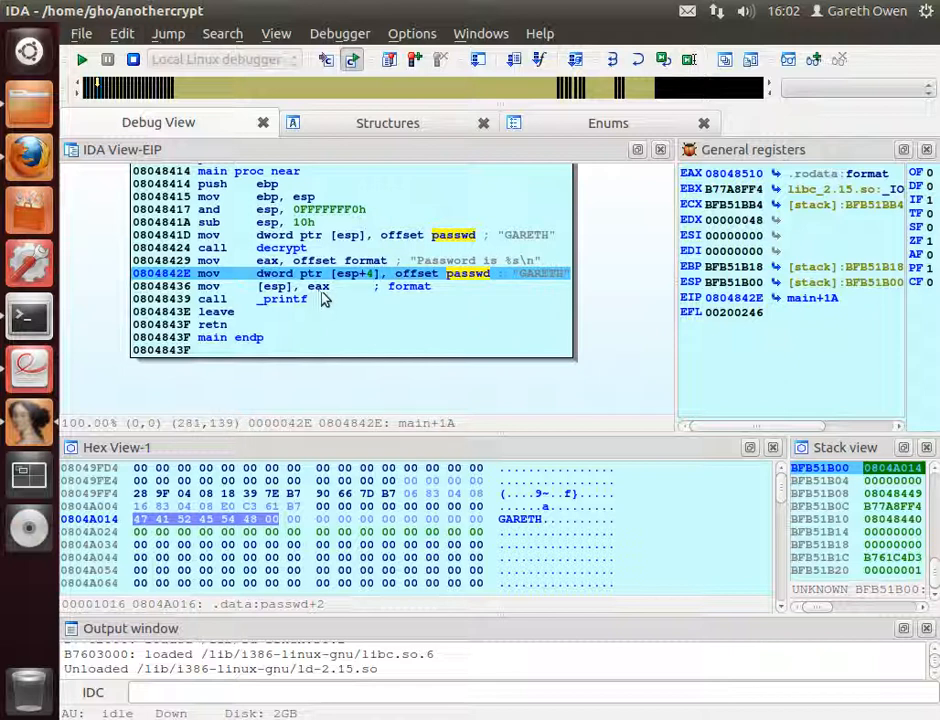
mouse_move(448, 293)
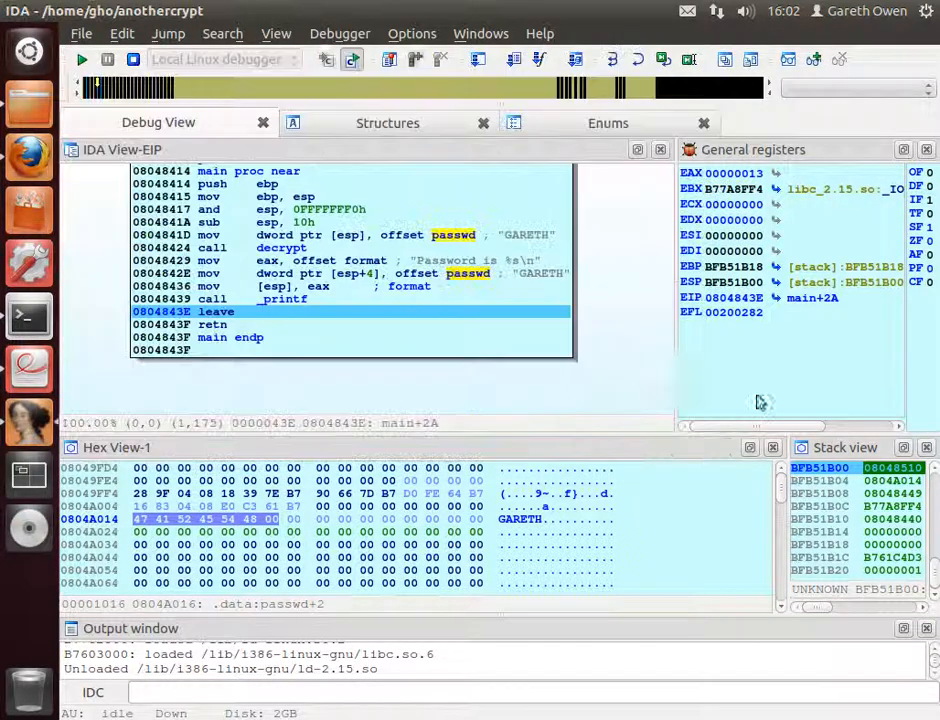
mouse_move(627, 320)
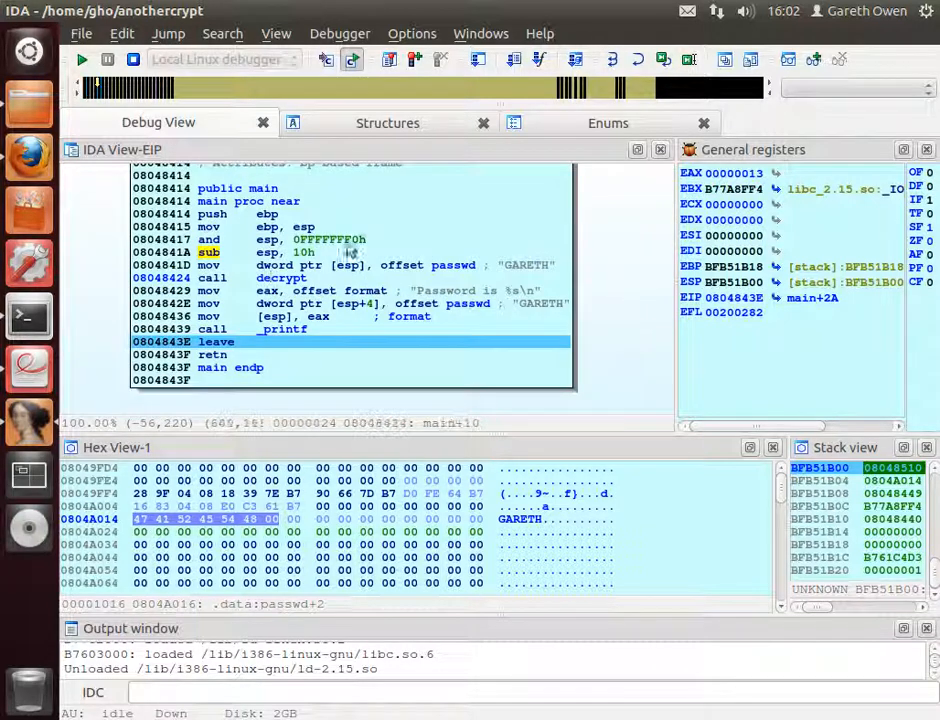
Relaunch anothercrypt under the debugger, accepting the debugger warning.
right_click(216, 341)
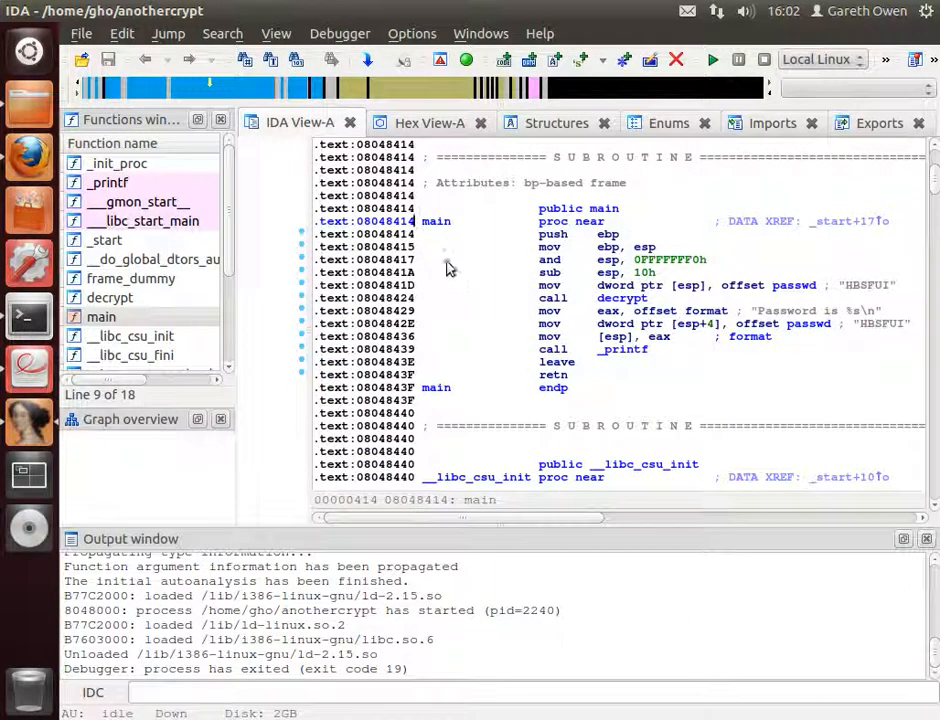
click(712, 59)
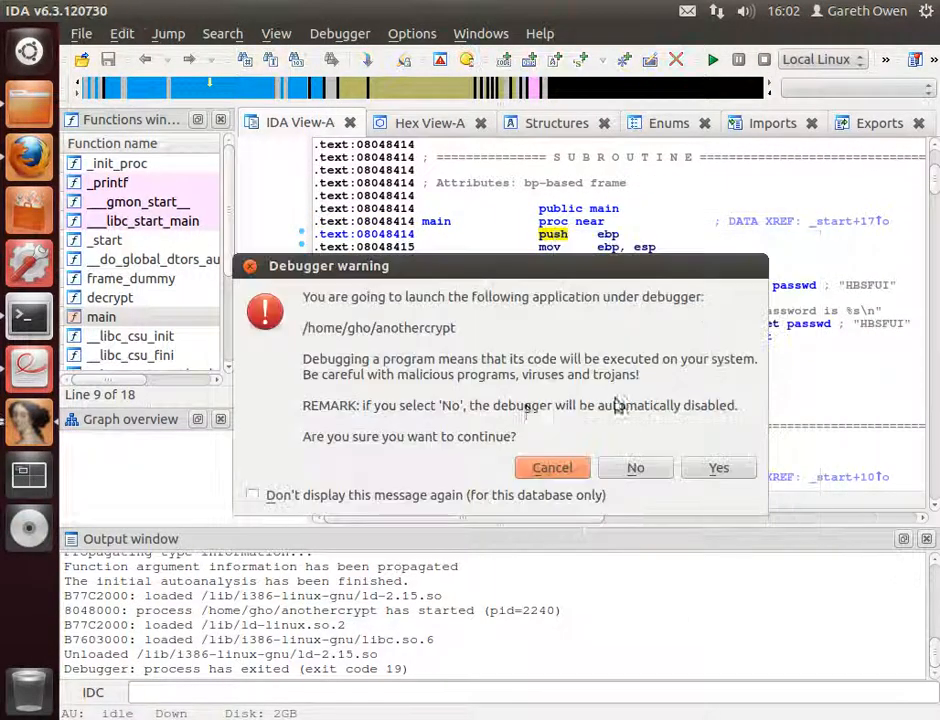
click(718, 467)
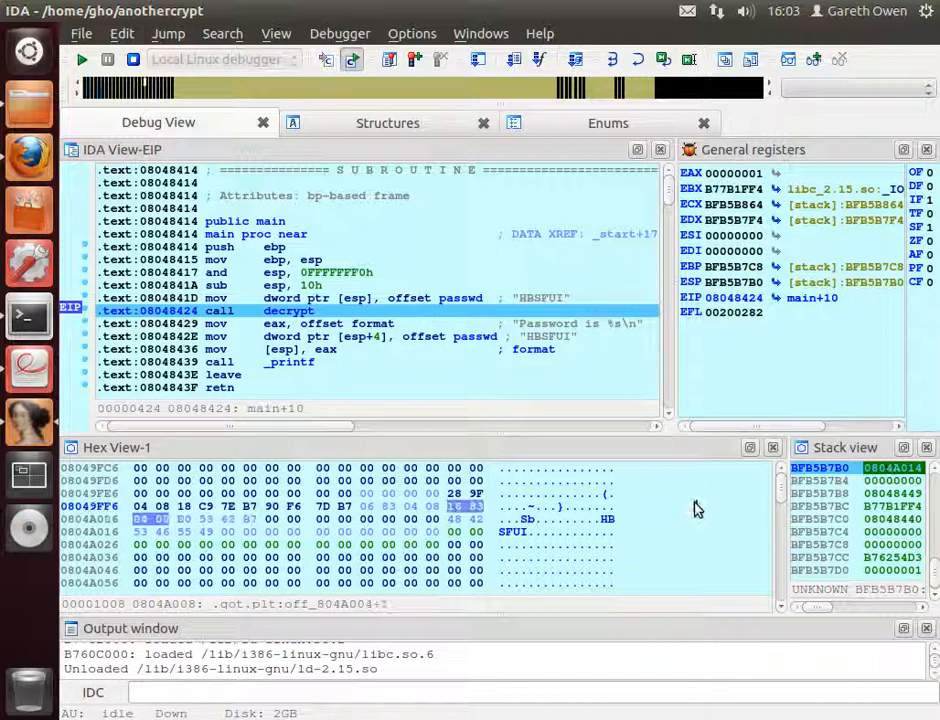
key(g)
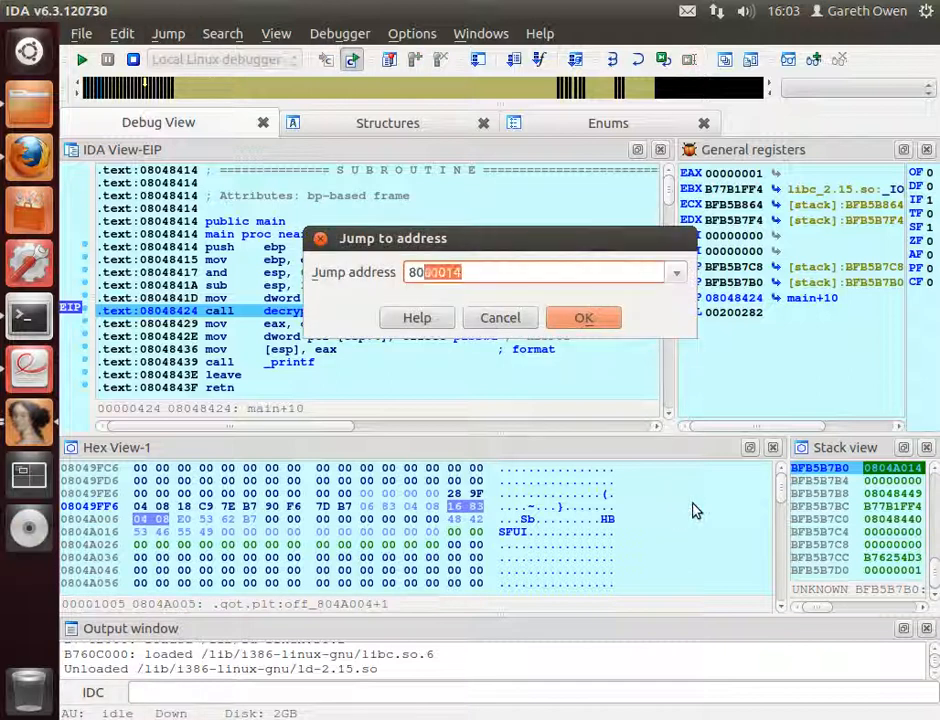
text(804a014)
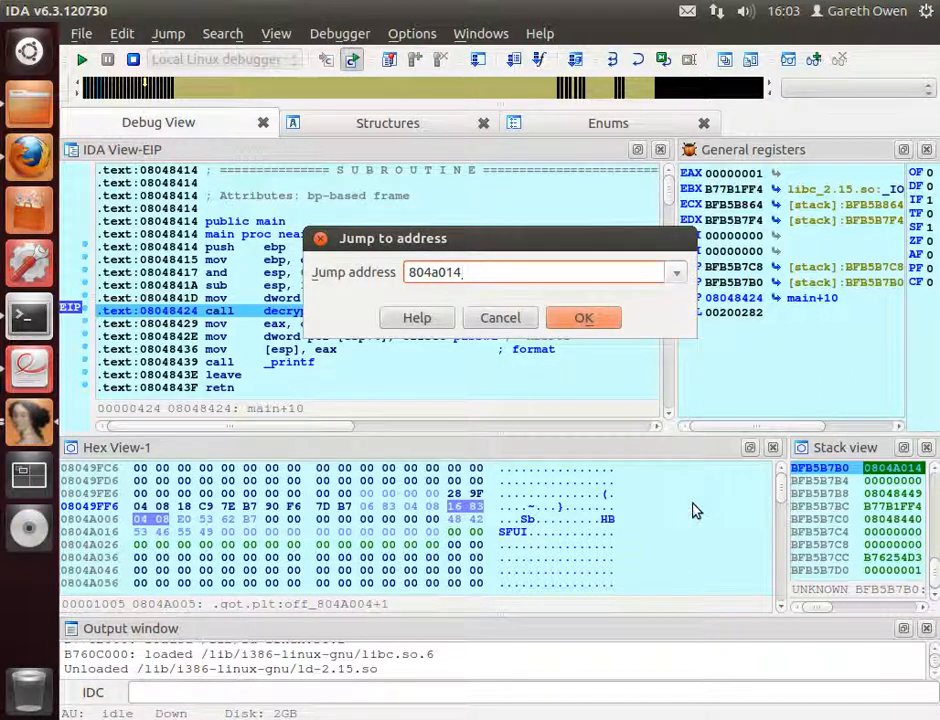
click(584, 317)
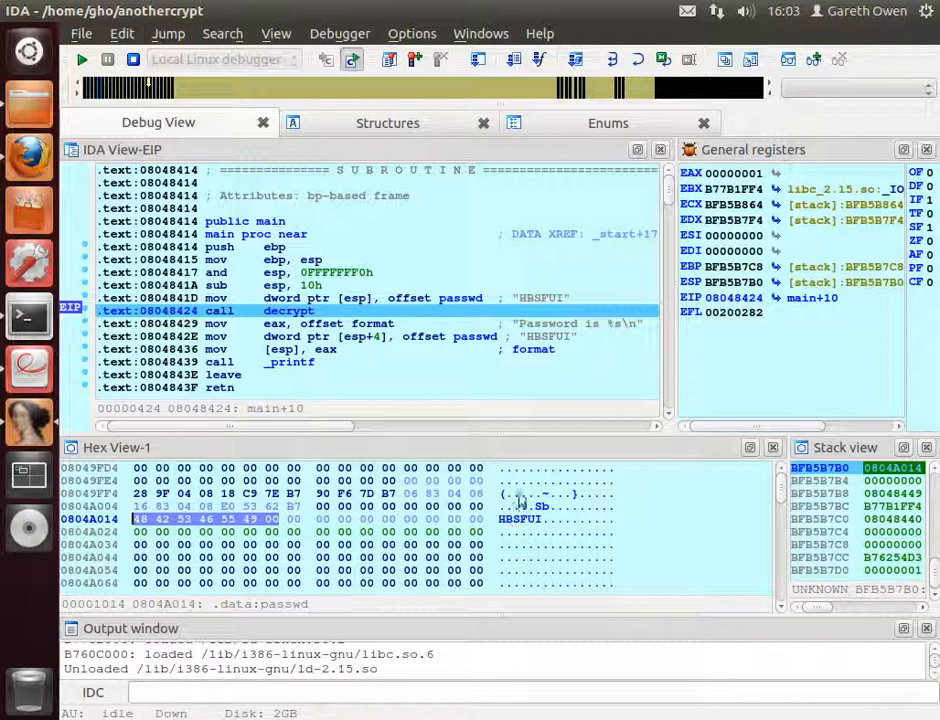